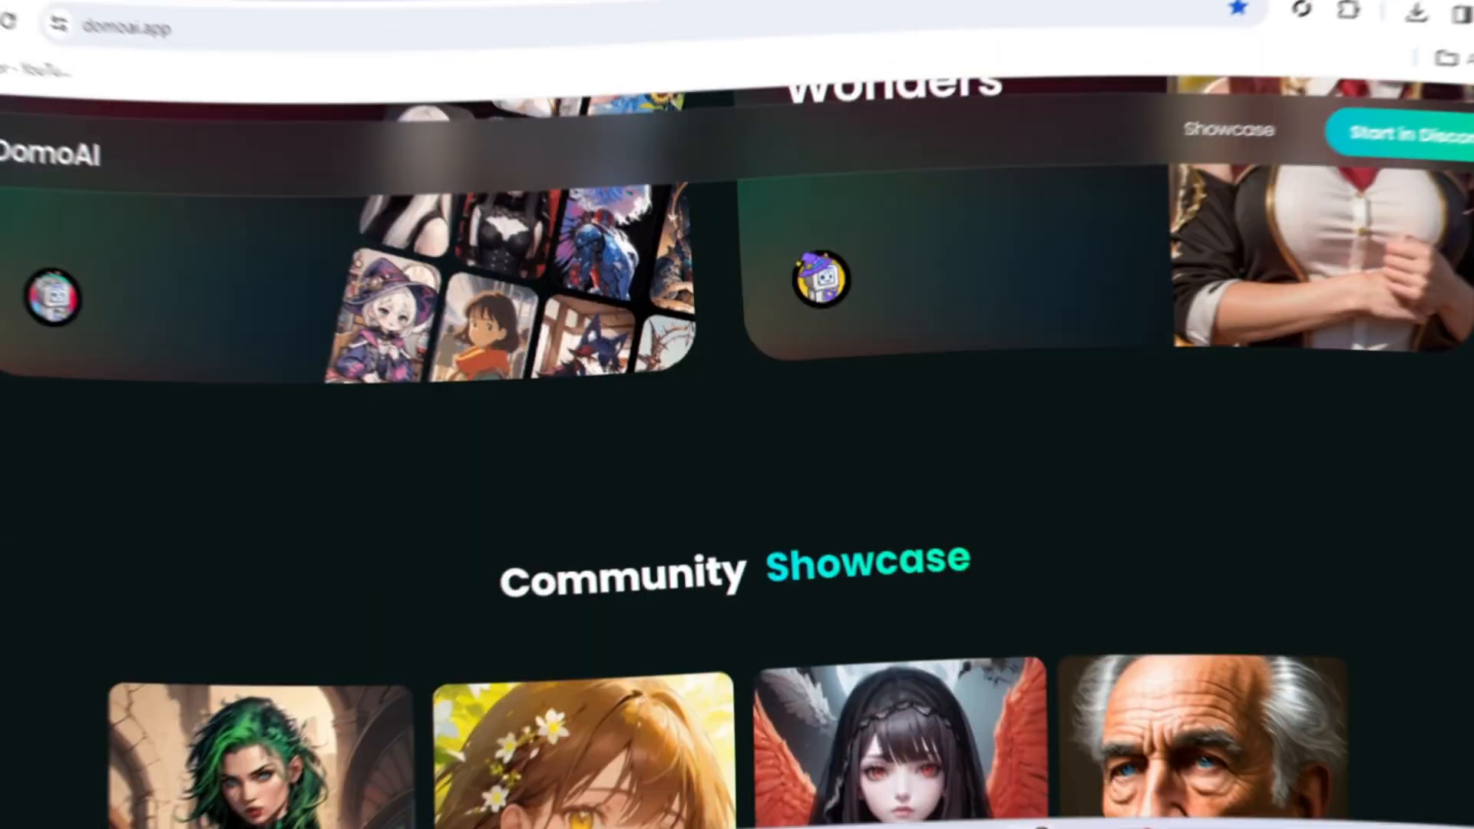
- Go from DomoAI's site into its Discord server and select the generate-video-2 channel
{"action": "scroll", "scroll_direction": "down", "scroll_amount": 3}
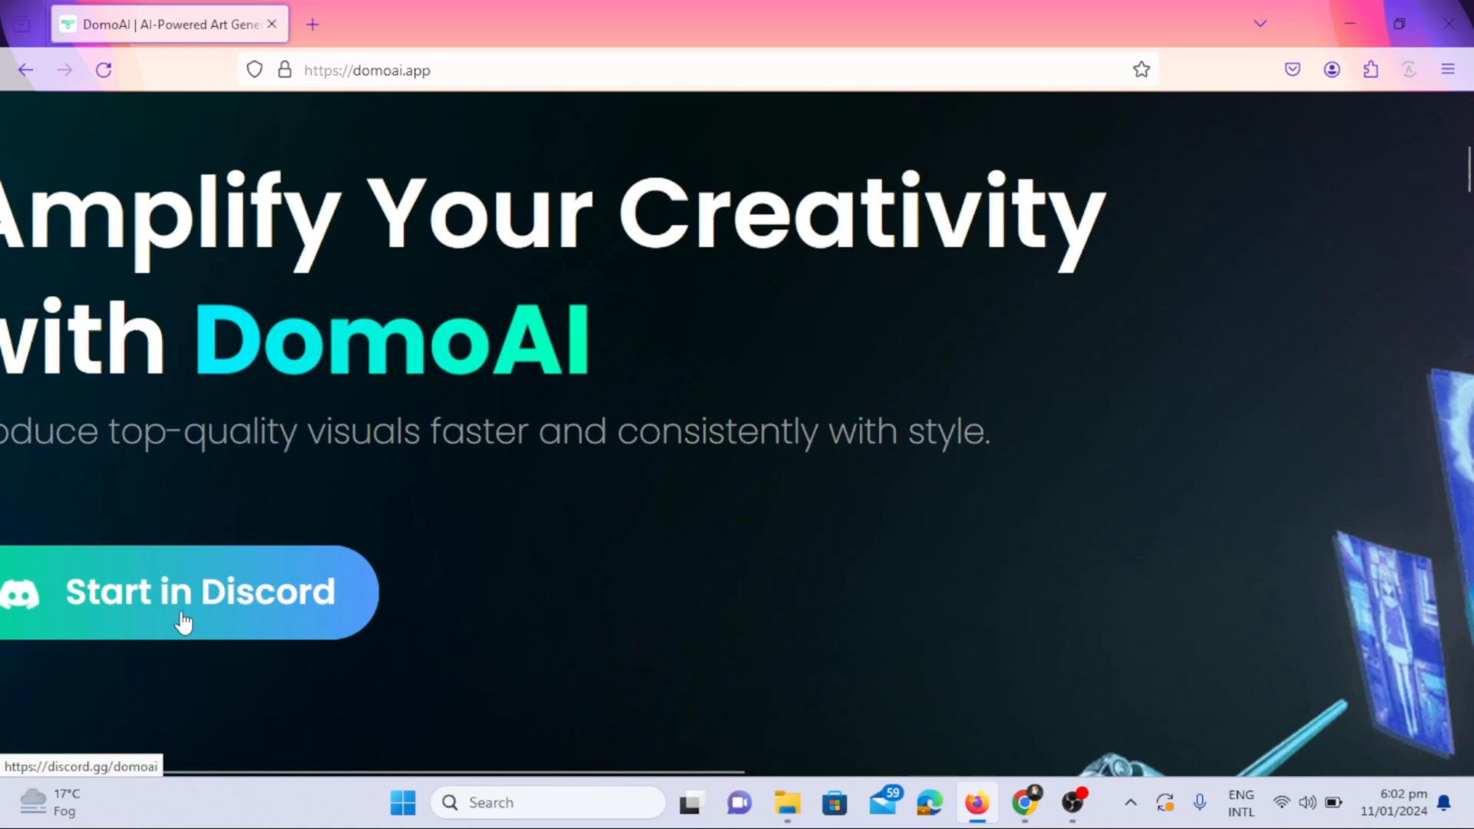
{"action": "left_click", "coordinate": [183, 591]}
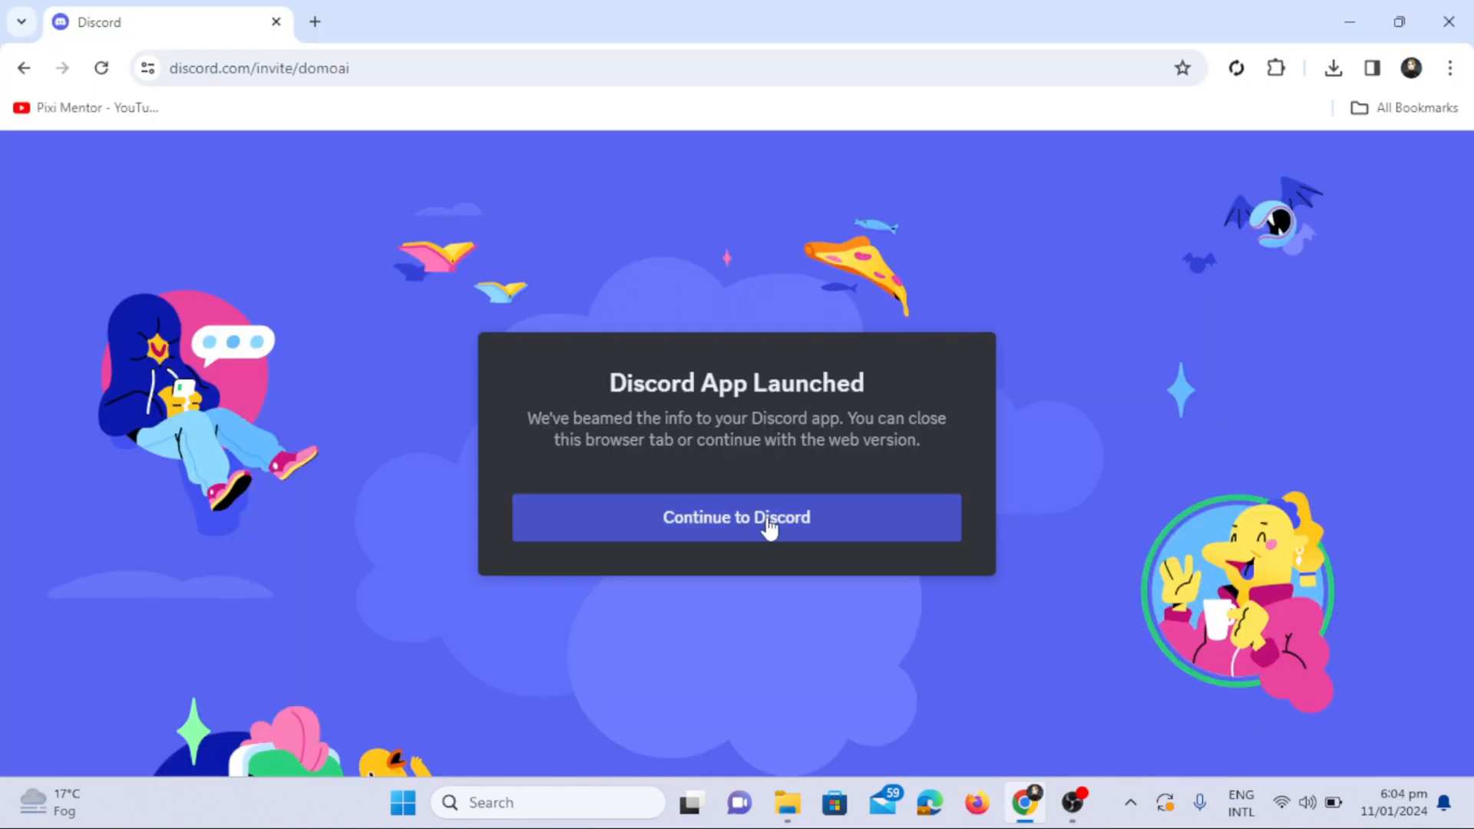
{"action": "left_click", "coordinate": [736, 518]}
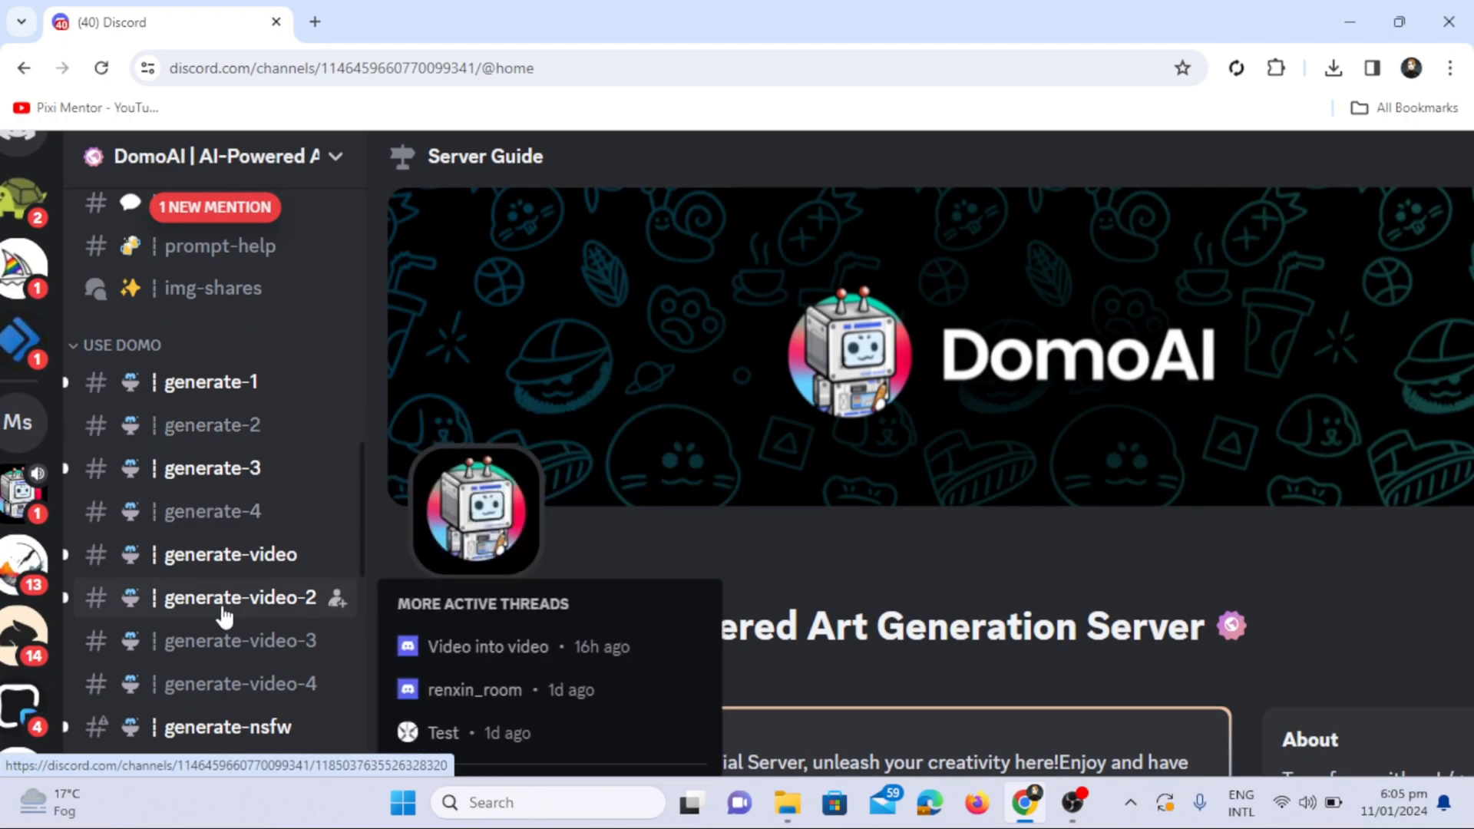
{"action": "left_click", "coordinate": [238, 597]}
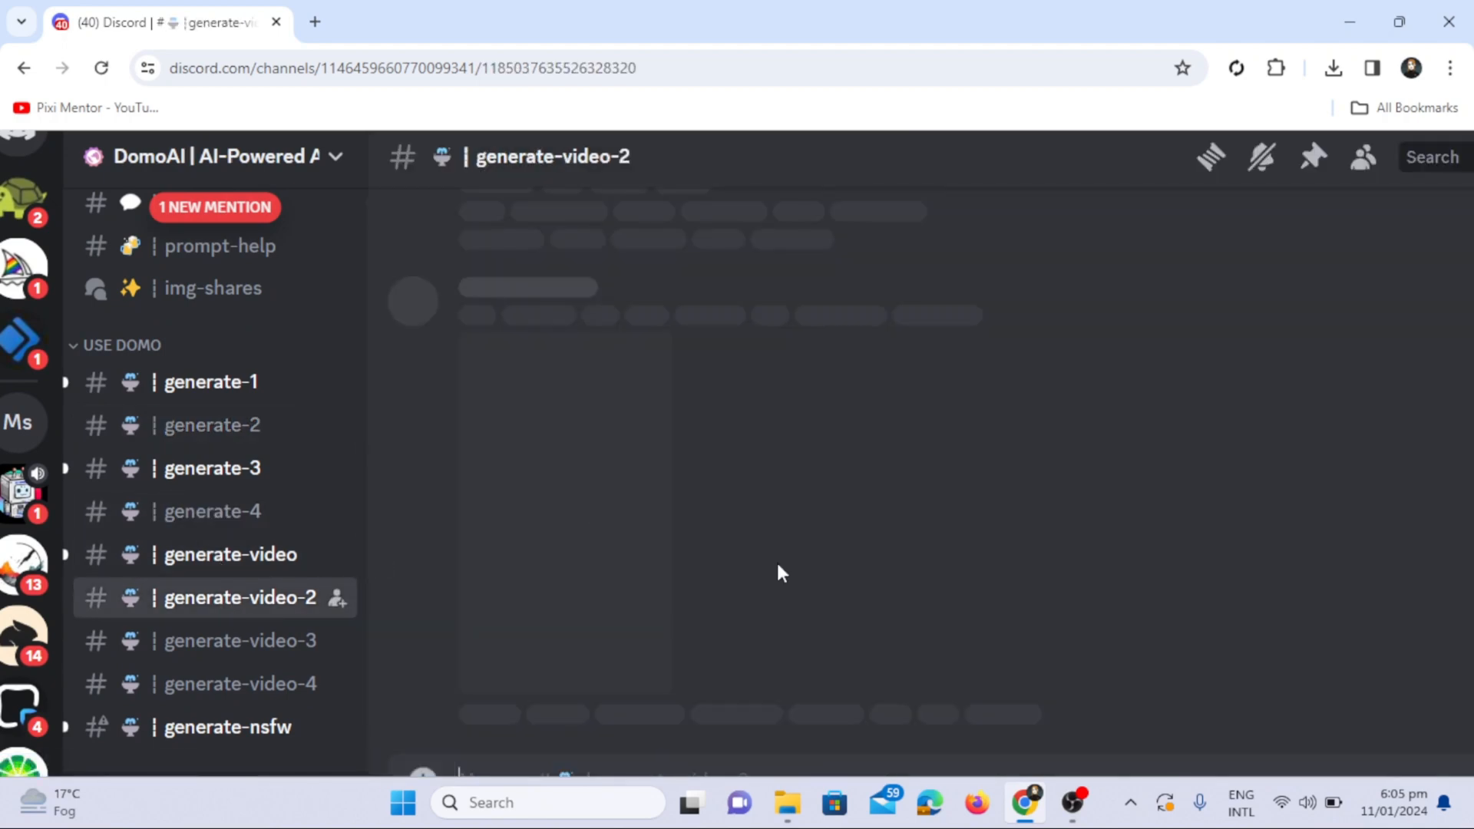
- Start a /video command with Untitled design (11).mp4 attached and begin the prompt 'a women wa...'
{"action": "type", "text": "/vid"}
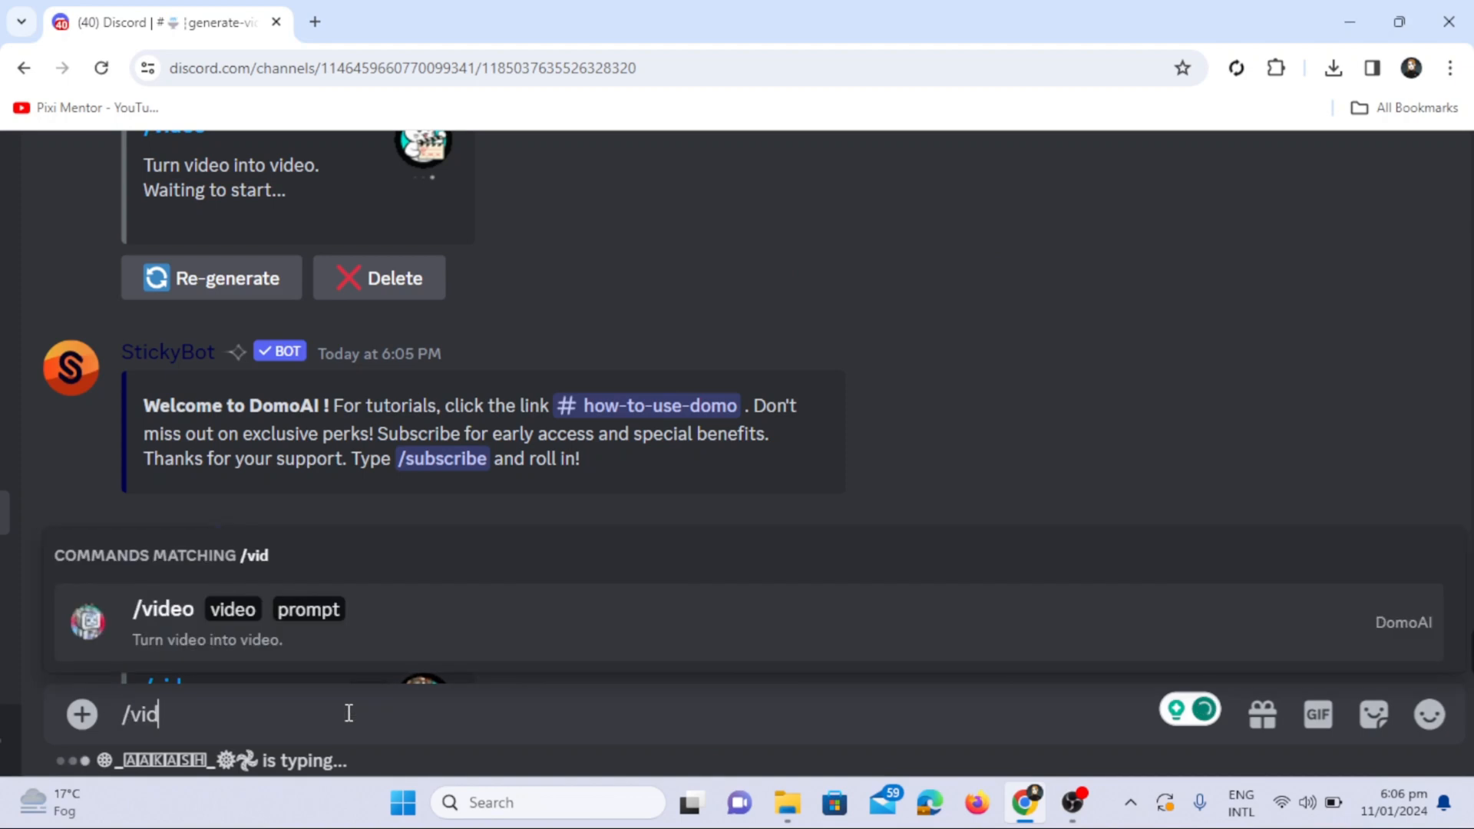
{"action": "type", "text": "e"}
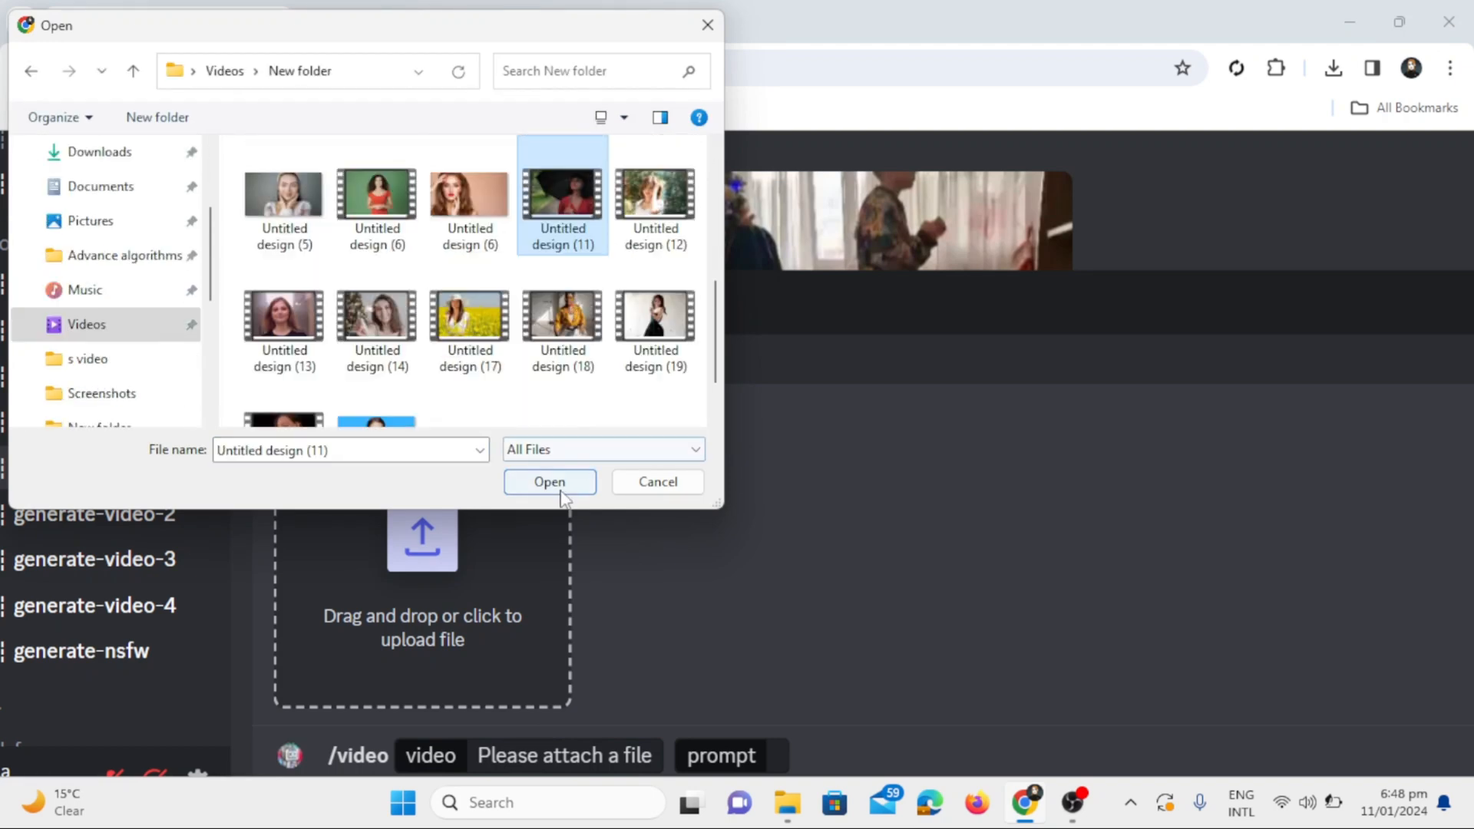
{"action": "left_click", "coordinate": [550, 480]}
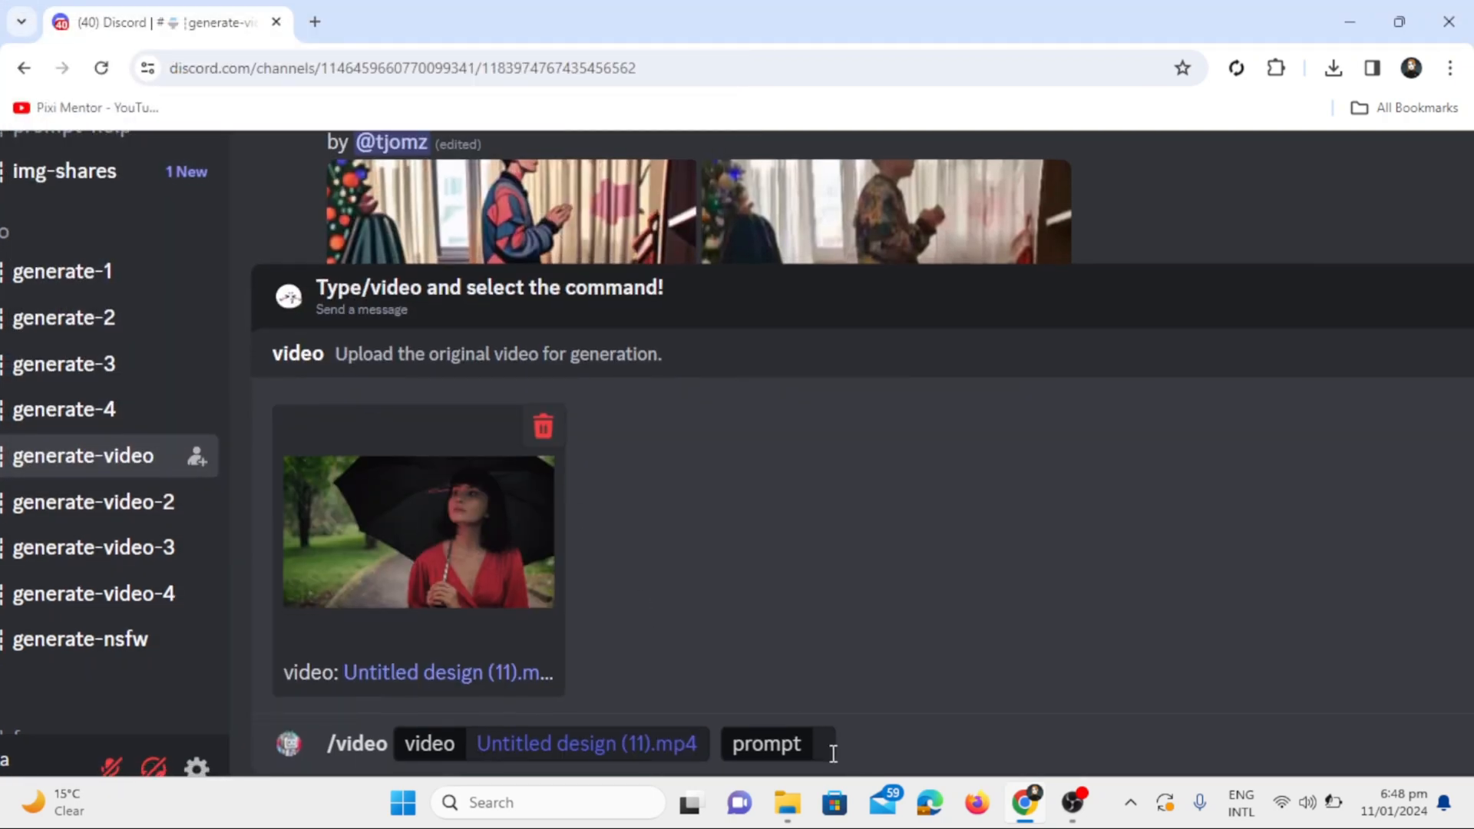
{"action": "type", "text": "a women wa"}
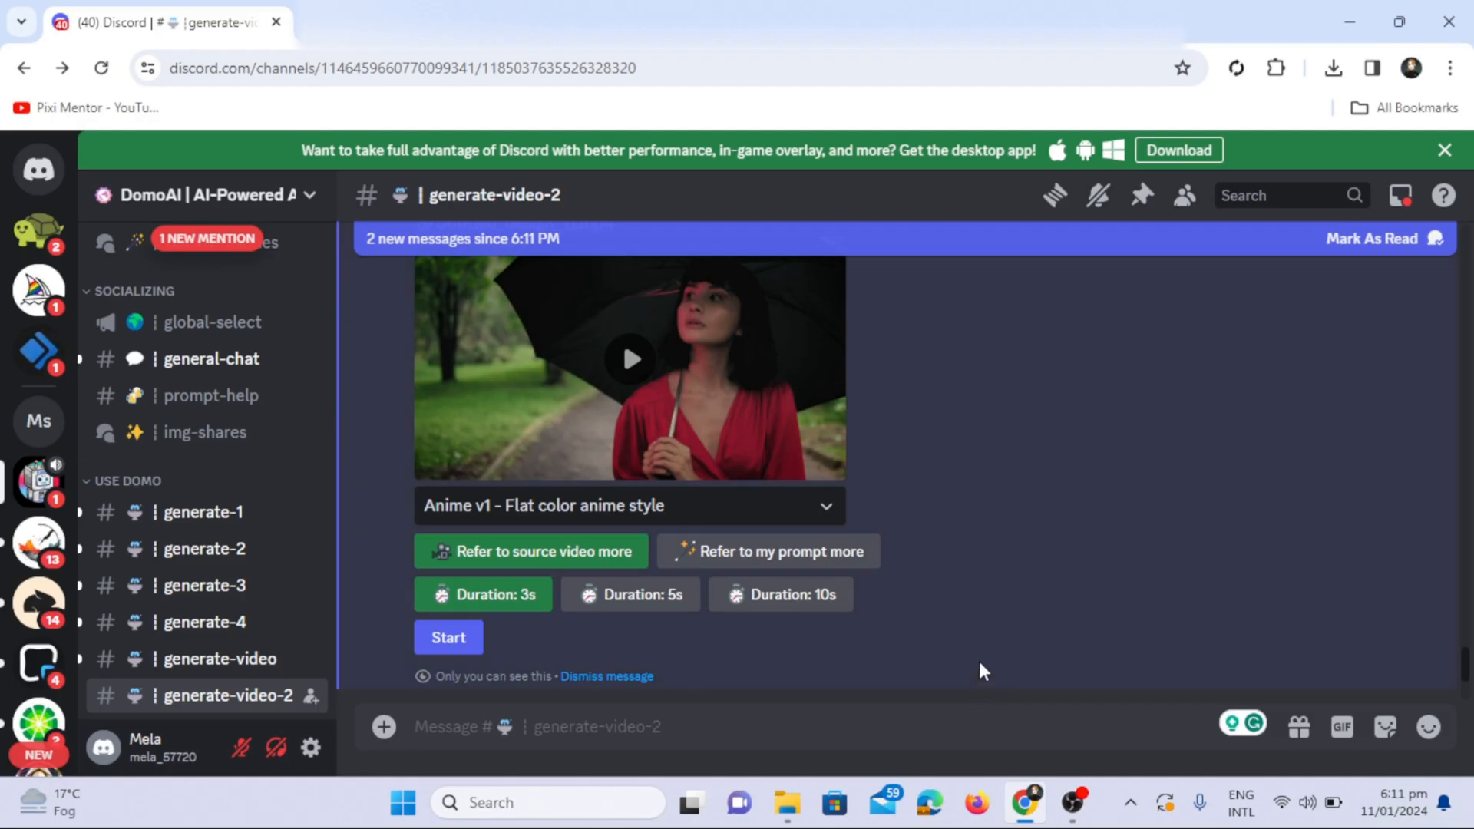
{"action": "mouse_move", "coordinate": [767, 551]}
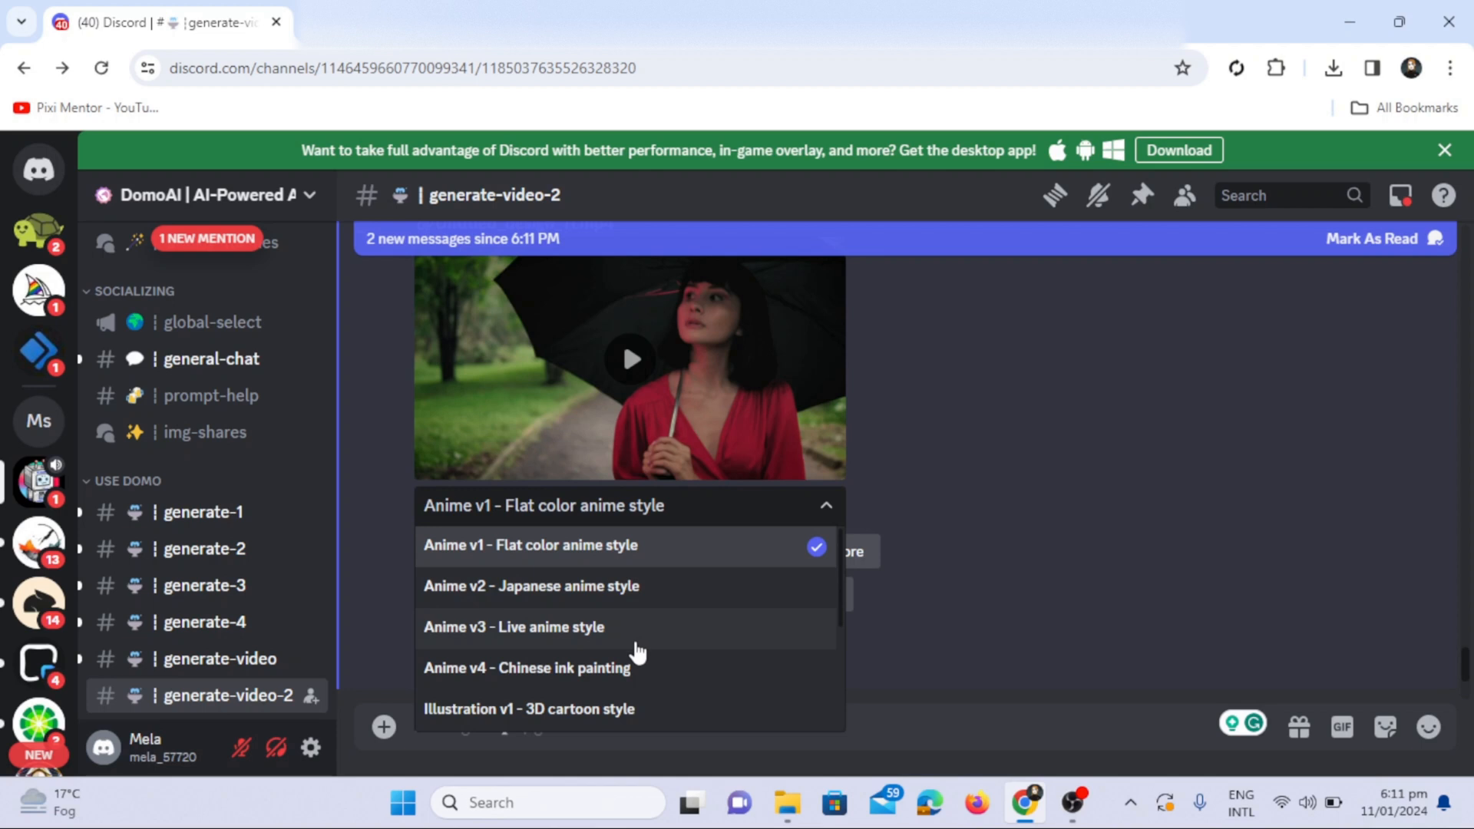
- Choose the Anime v2 - Japanese anime style and keep the 5-second duration for the umbrella woman clip
{"action": "scroll", "scroll_direction": "down", "scroll_amount": 3}
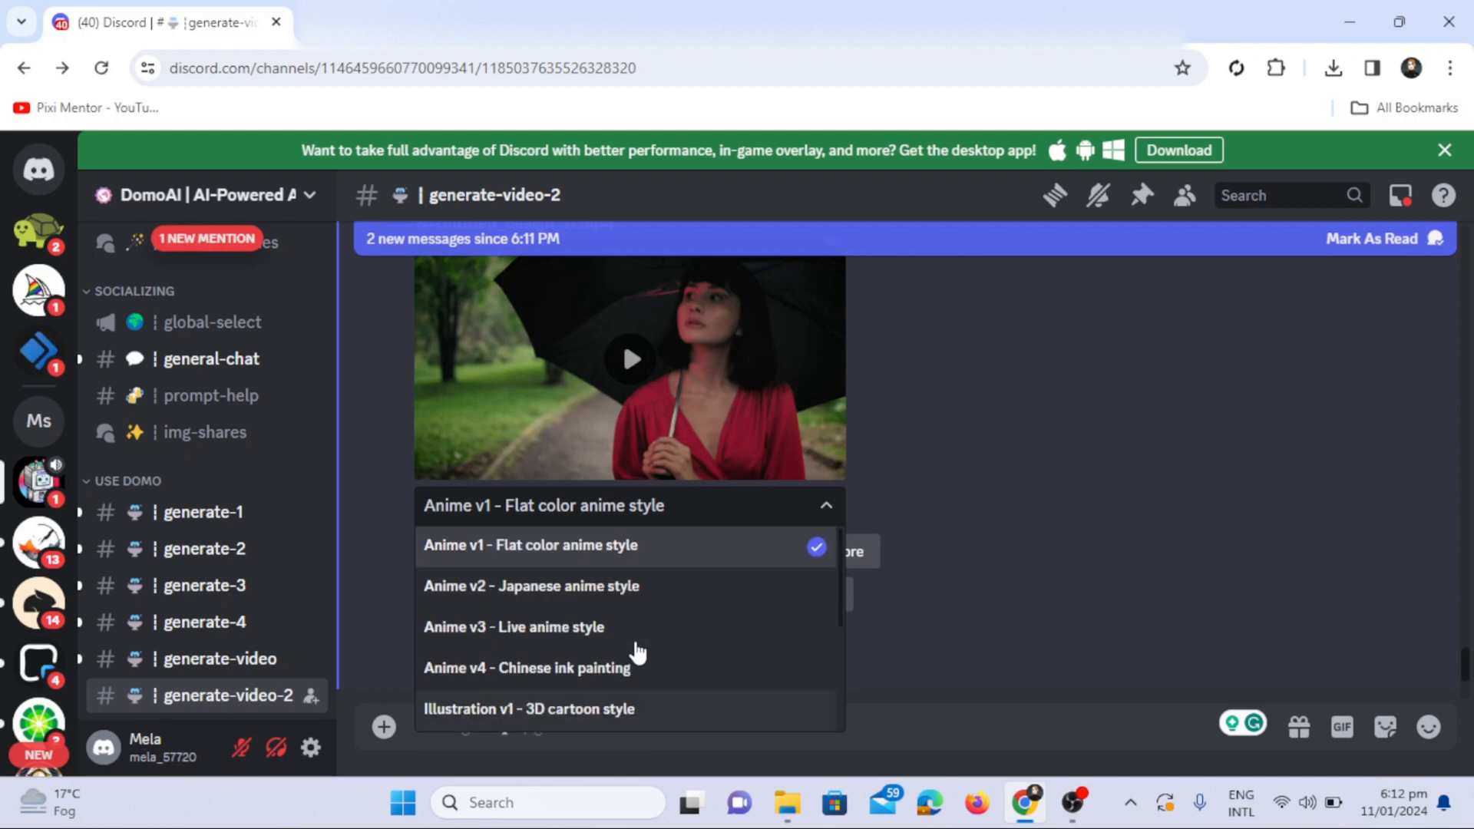
{"action": "mouse_move", "coordinate": [637, 648]}
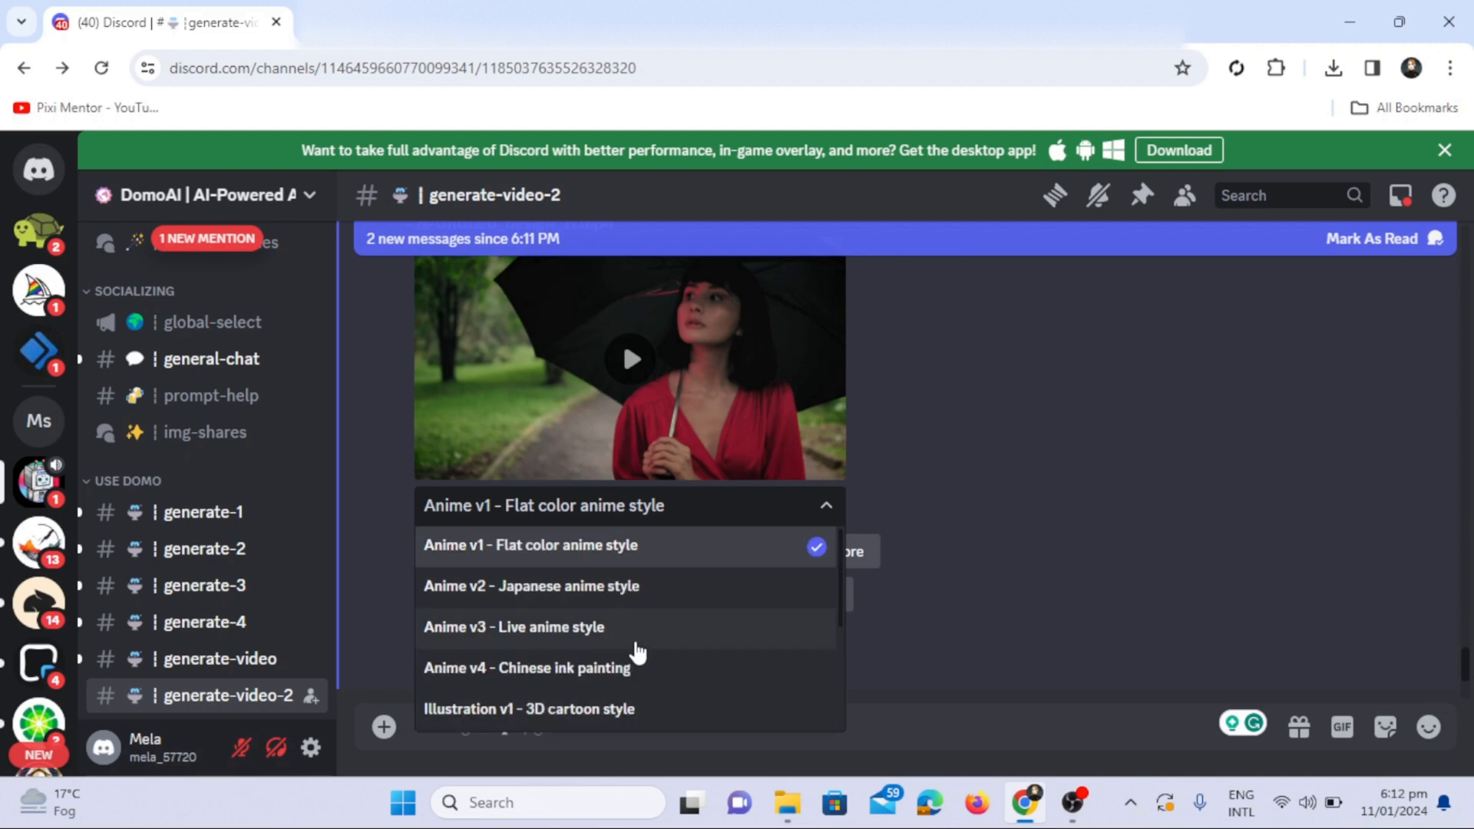
{"action": "left_click", "coordinate": [532, 585]}
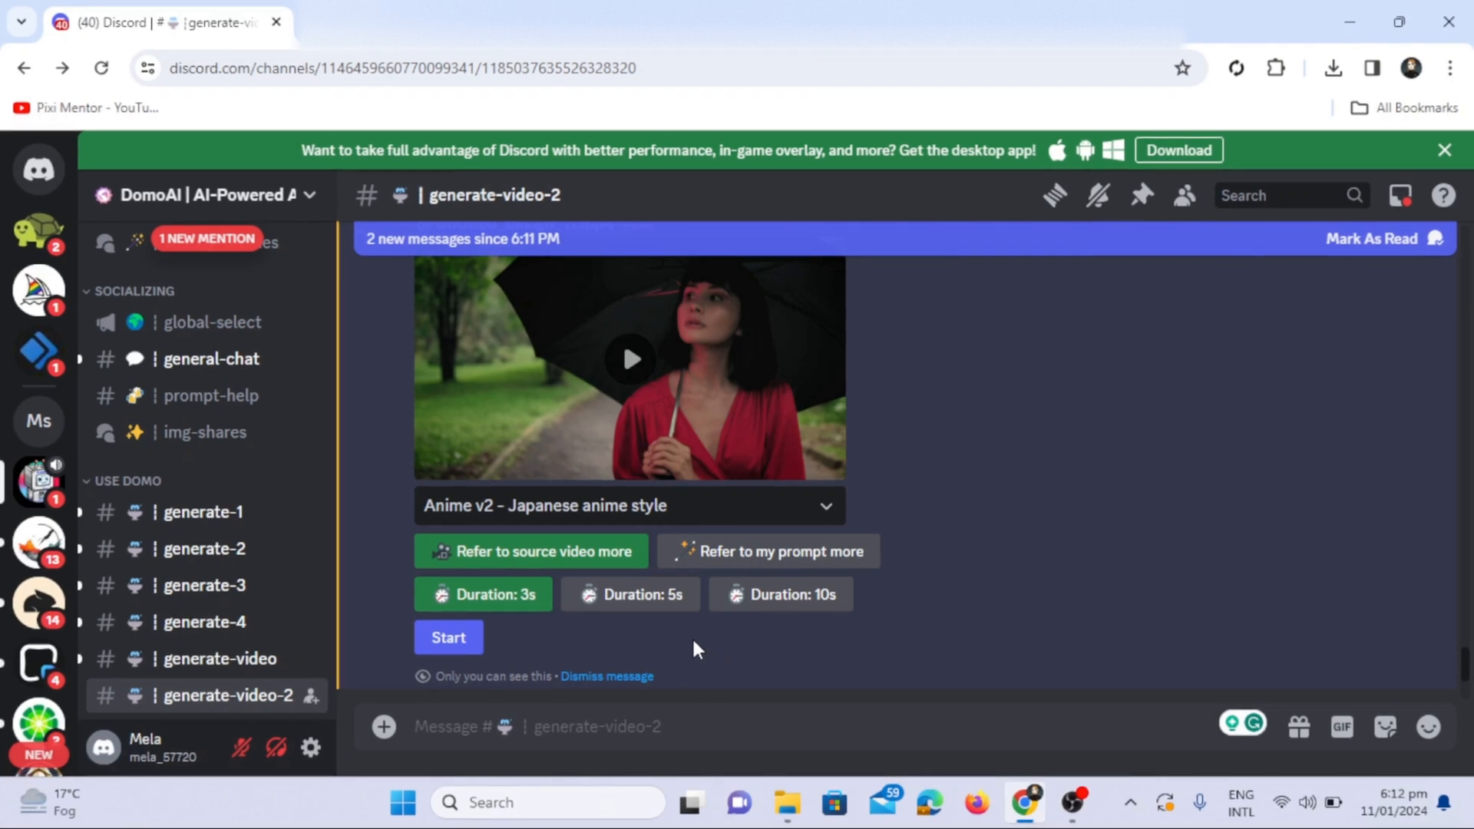
{"action": "mouse_move", "coordinate": [629, 594]}
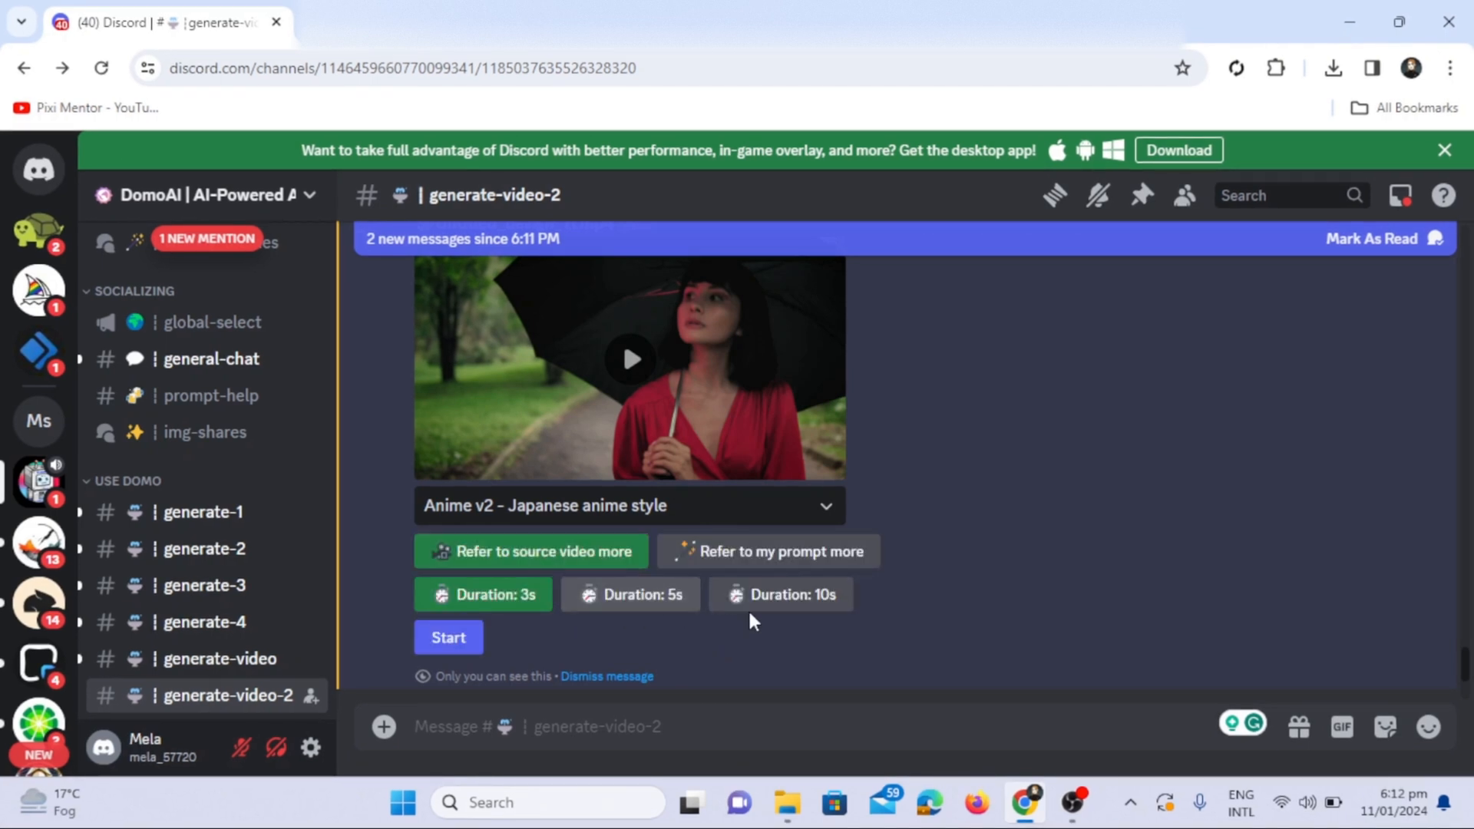
{"action": "left_click", "coordinate": [630, 594]}
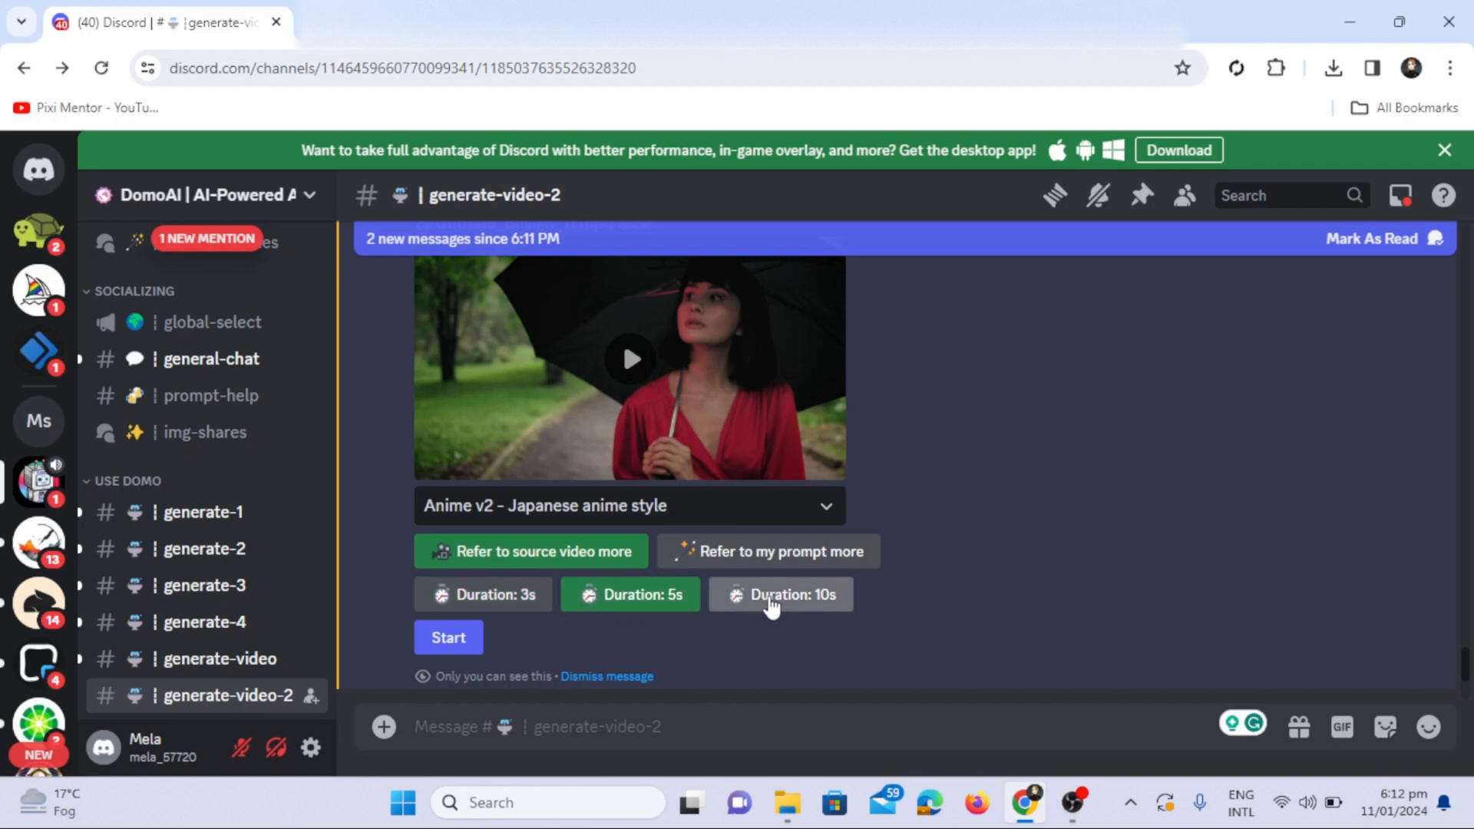
{"action": "left_click", "coordinate": [630, 594]}
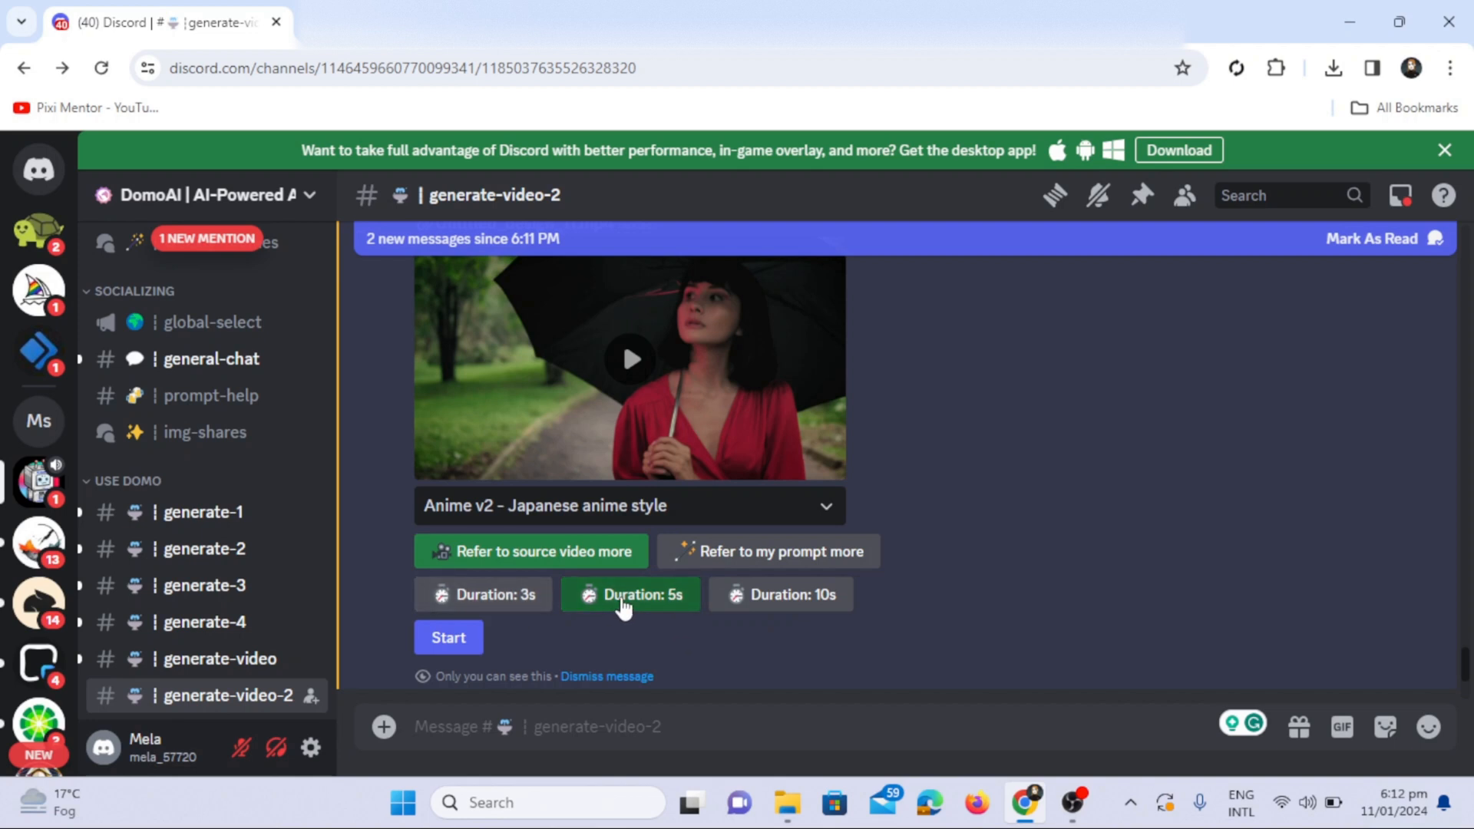
{"action": "left_click", "coordinate": [780, 594]}
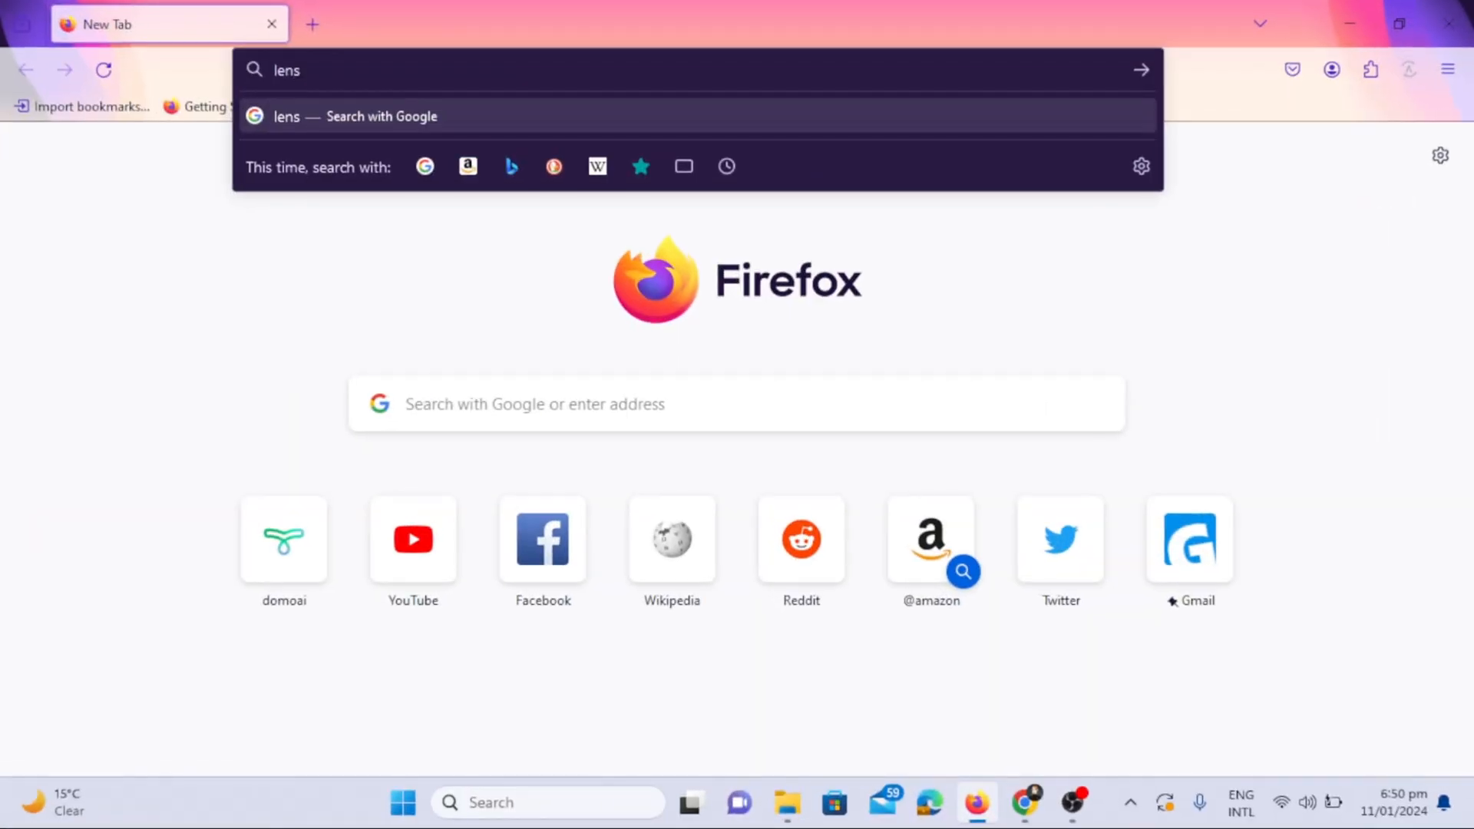
- Search Google for 'lensgo ai' and open the LensGo.ai website
{"action": "type", "text": "go"}
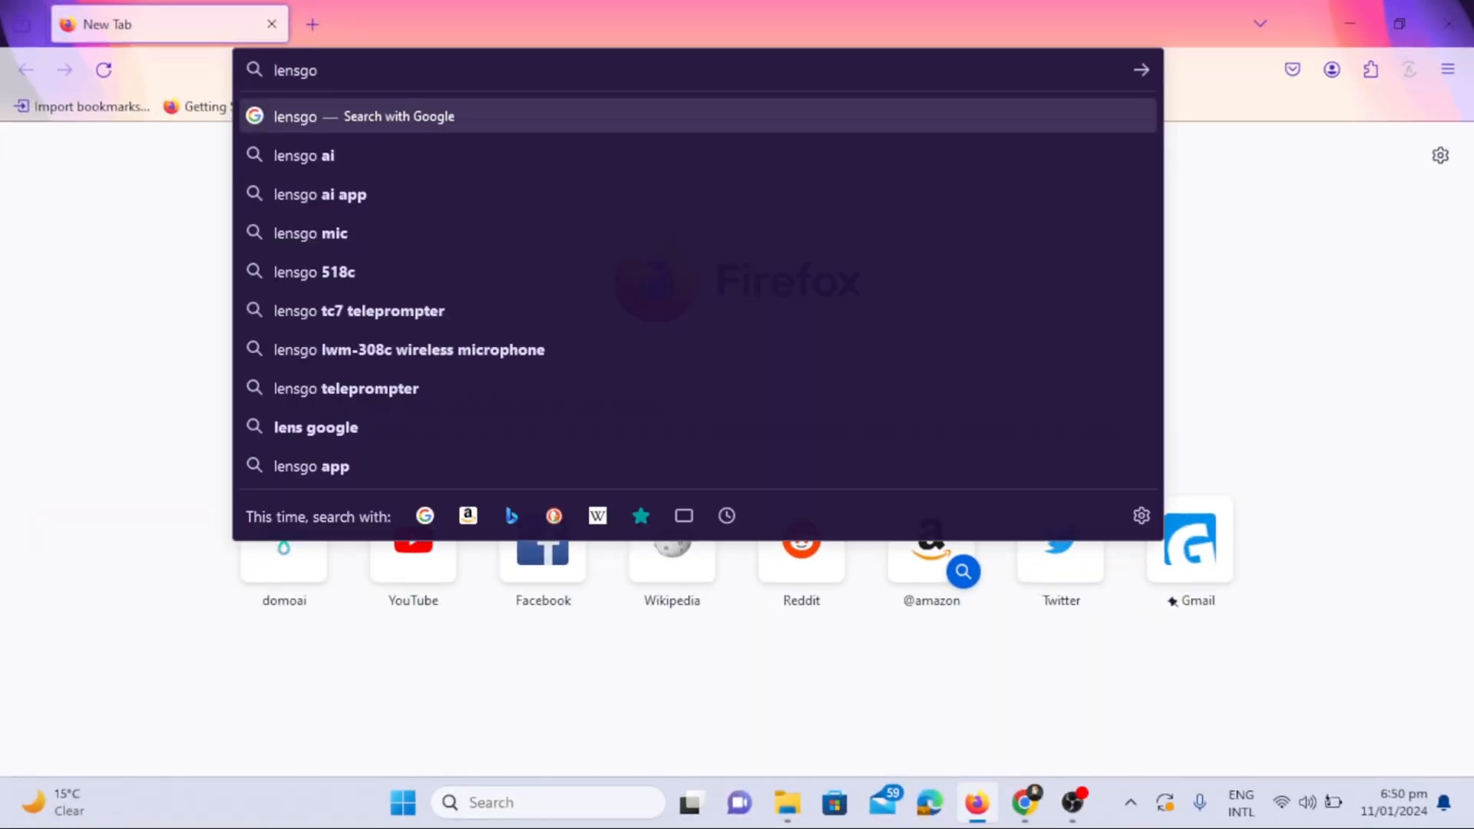
{"action": "left_click", "coordinate": [304, 155]}
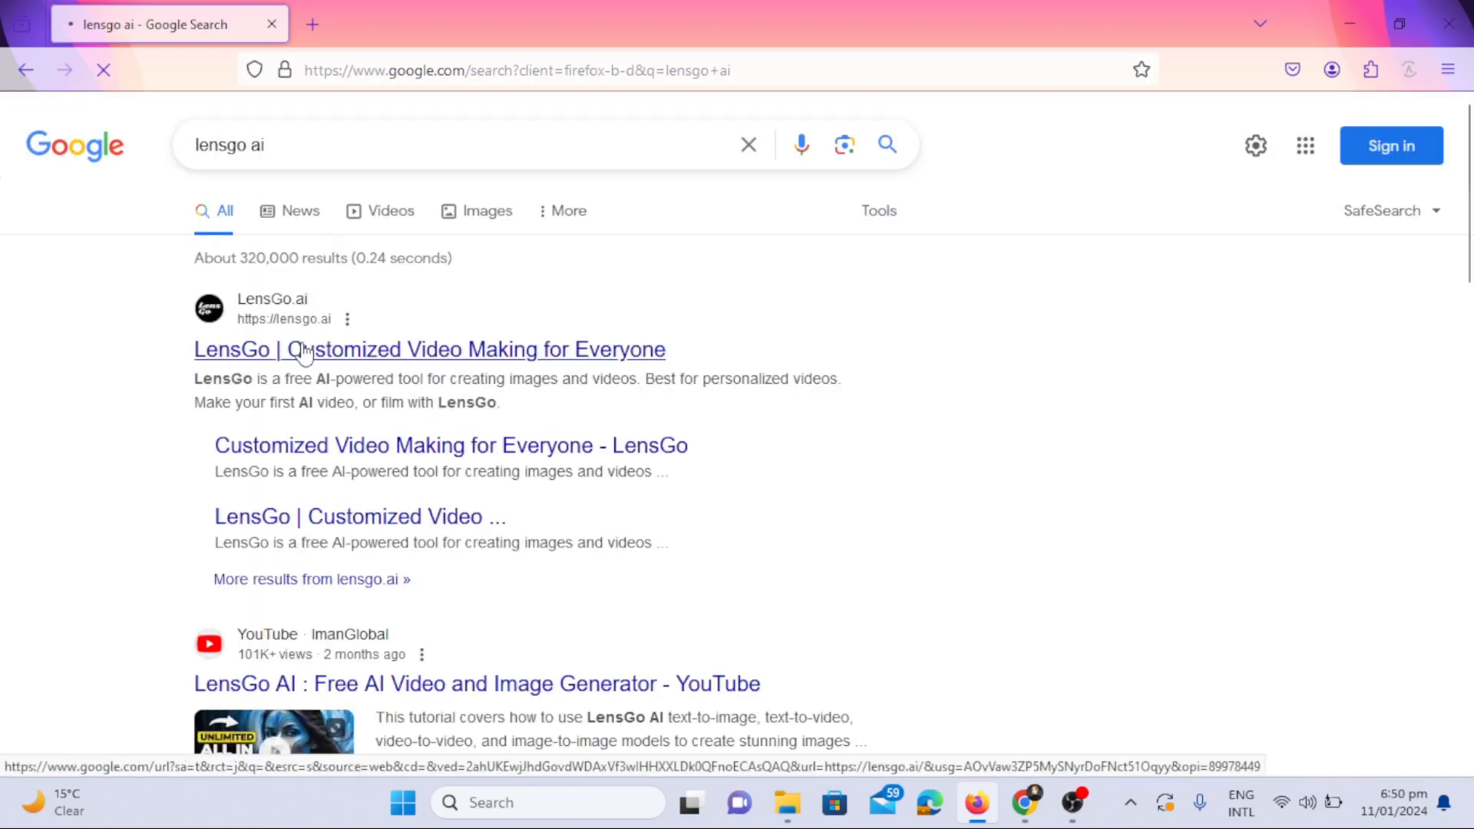
{"action": "left_click", "coordinate": [429, 348]}
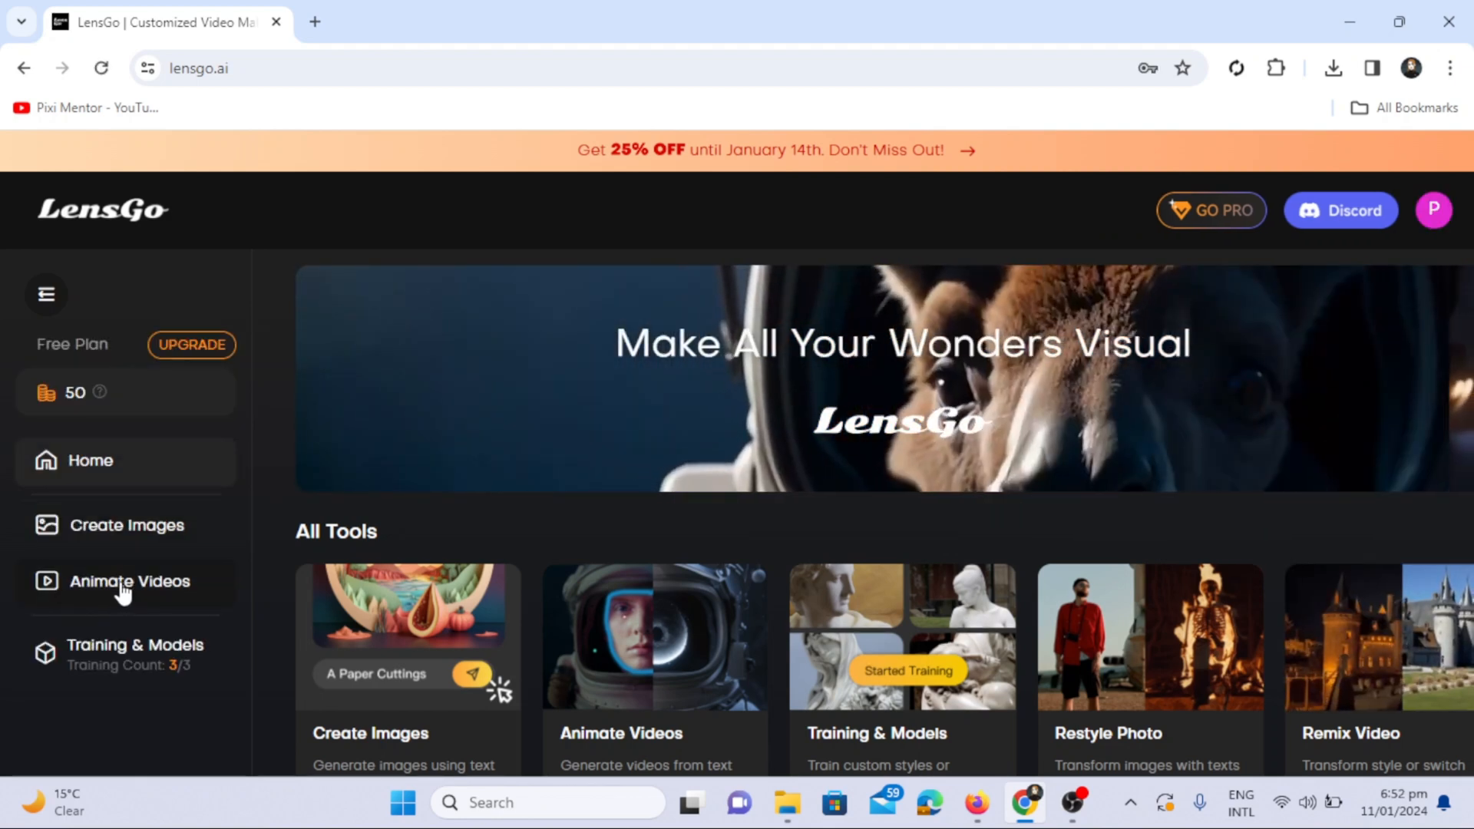
{"action": "mouse_move", "coordinate": [267, 476]}
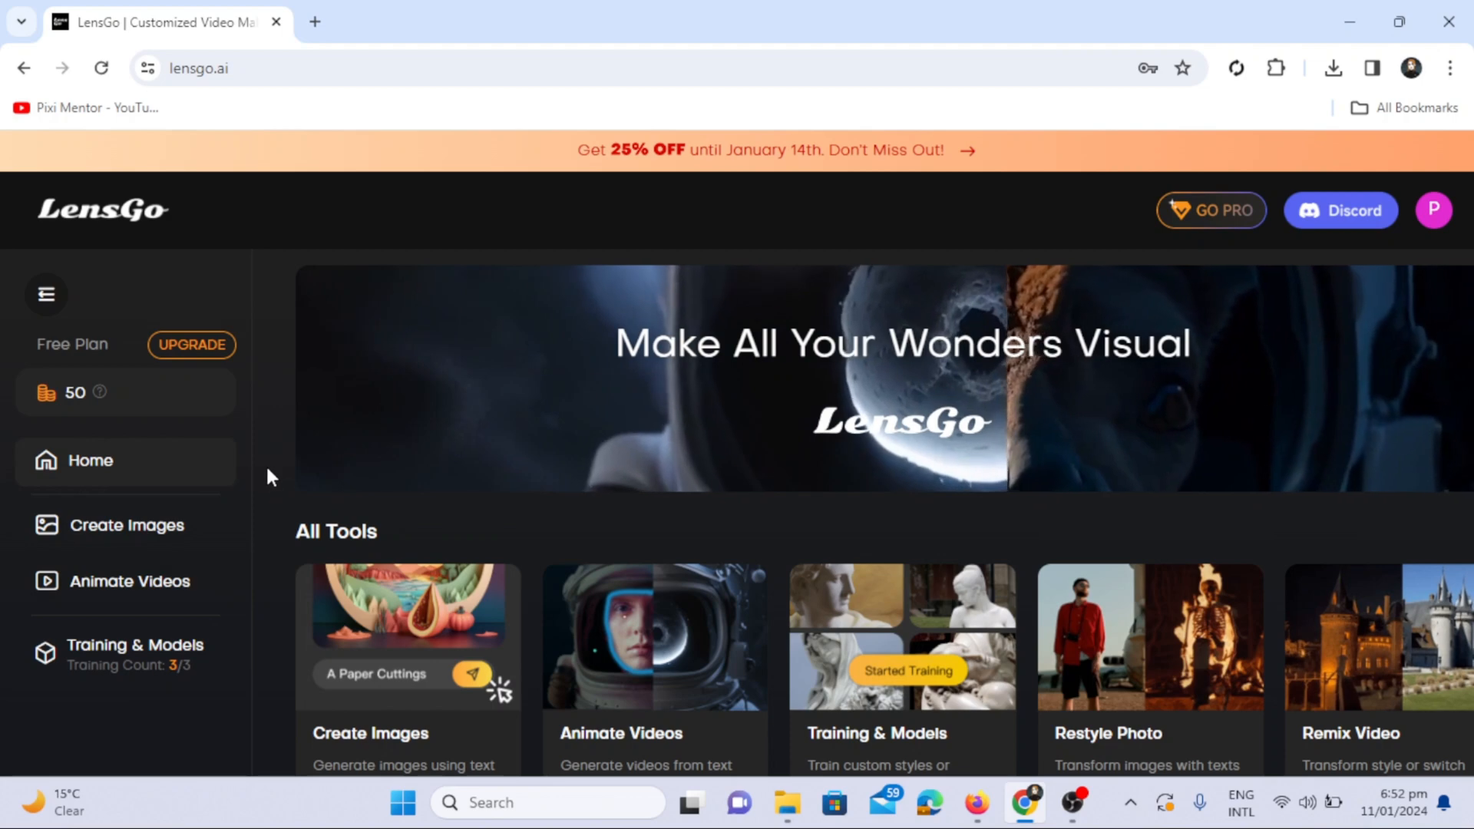
- Open LensGo's Animate Videos tool from the home page sidebar
{"action": "scroll", "scroll_direction": "down", "scroll_amount": 3}
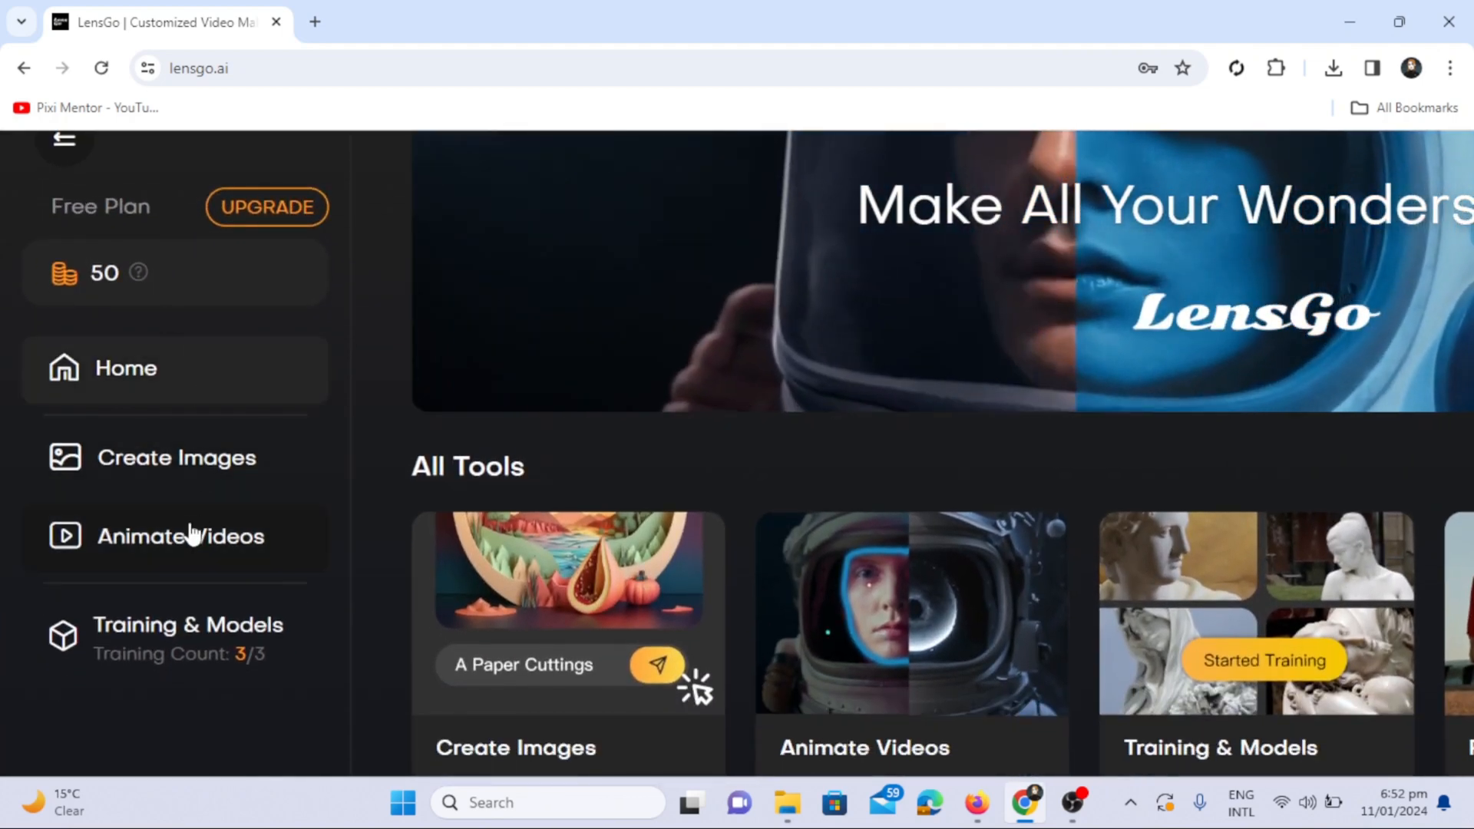
{"action": "left_click", "coordinate": [181, 536]}
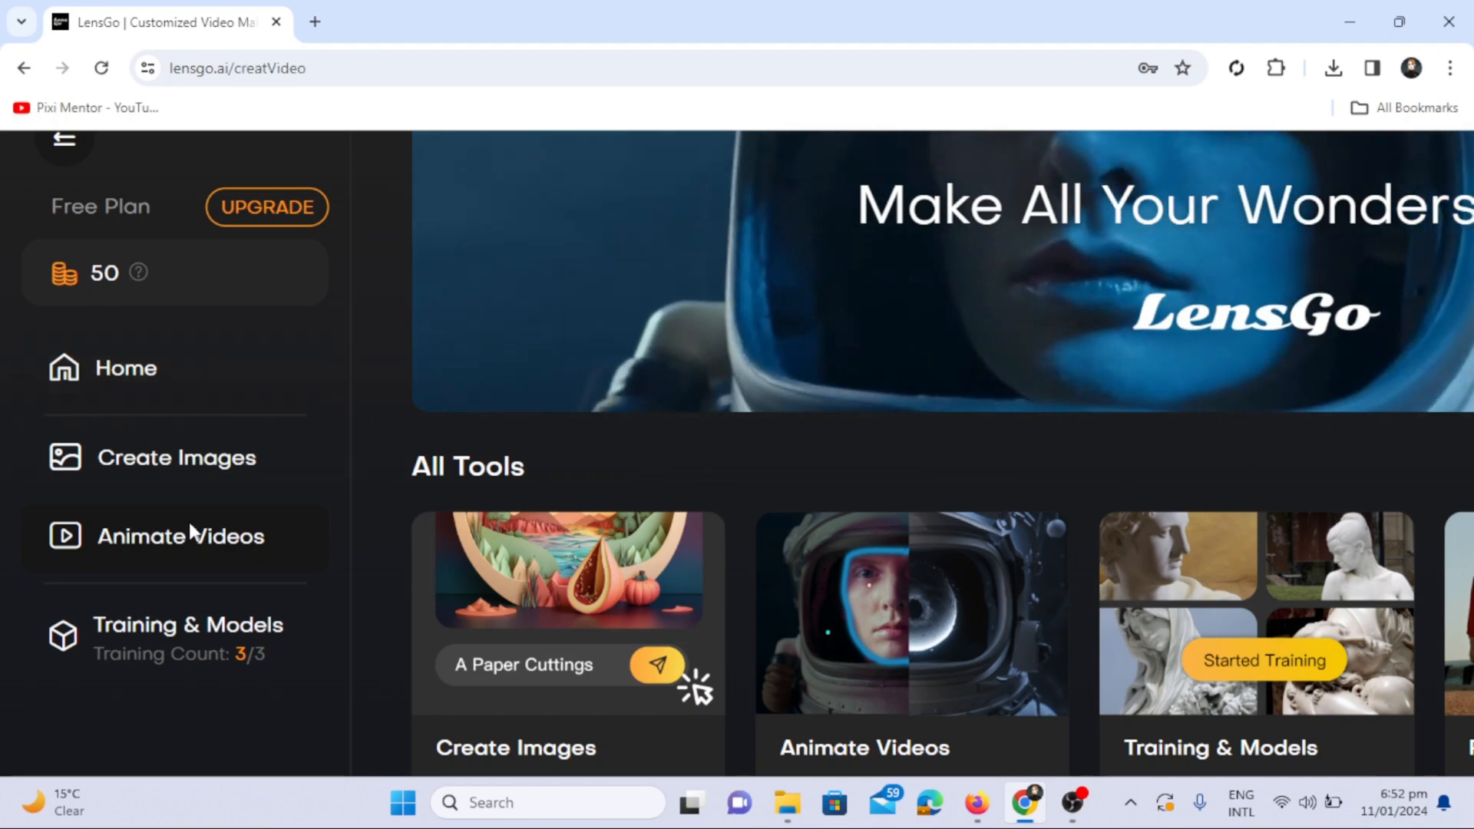
{"action": "left_click", "coordinate": [180, 536]}
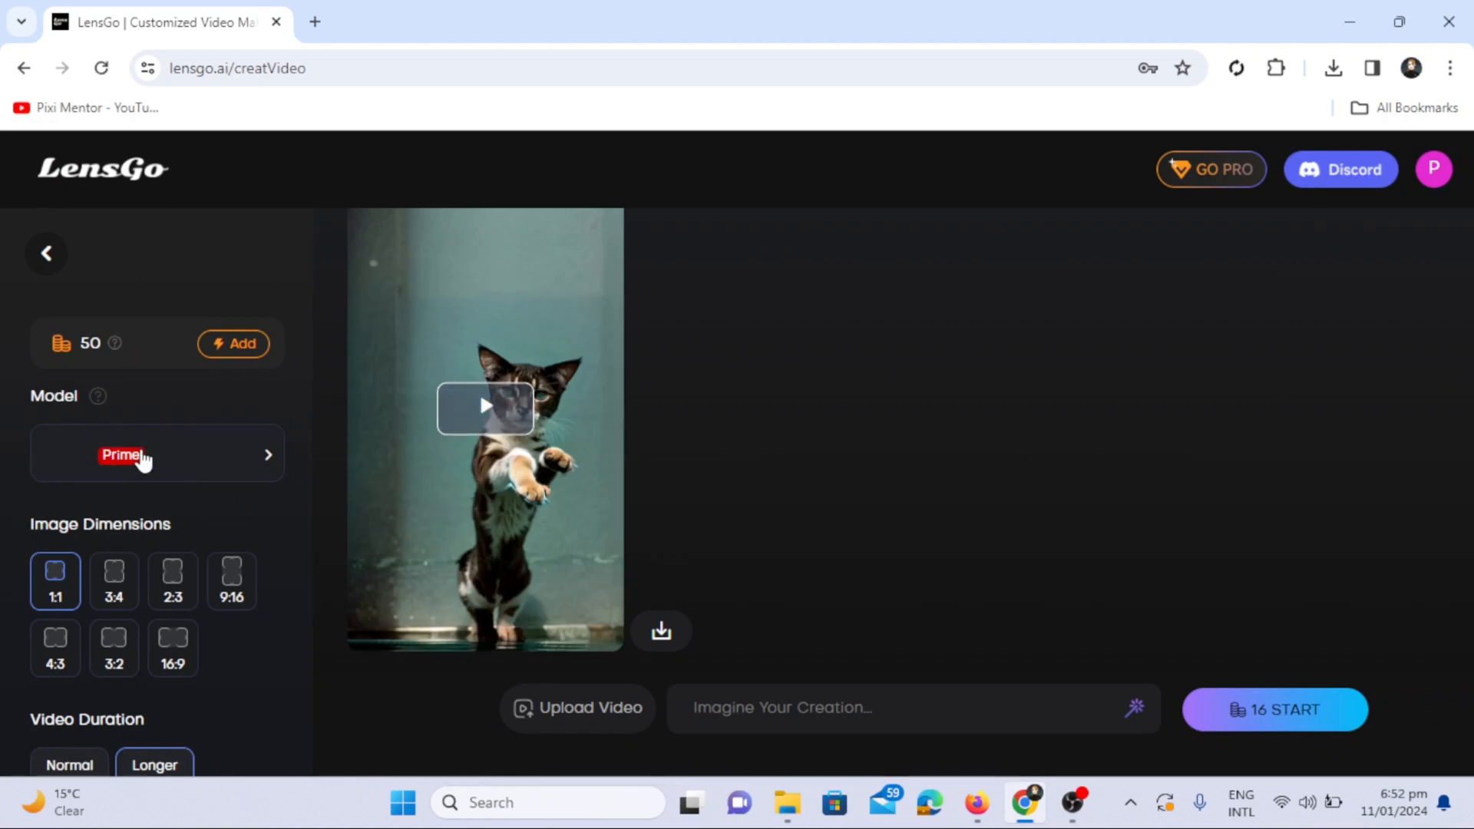
{"action": "mouse_move", "coordinate": [135, 627]}
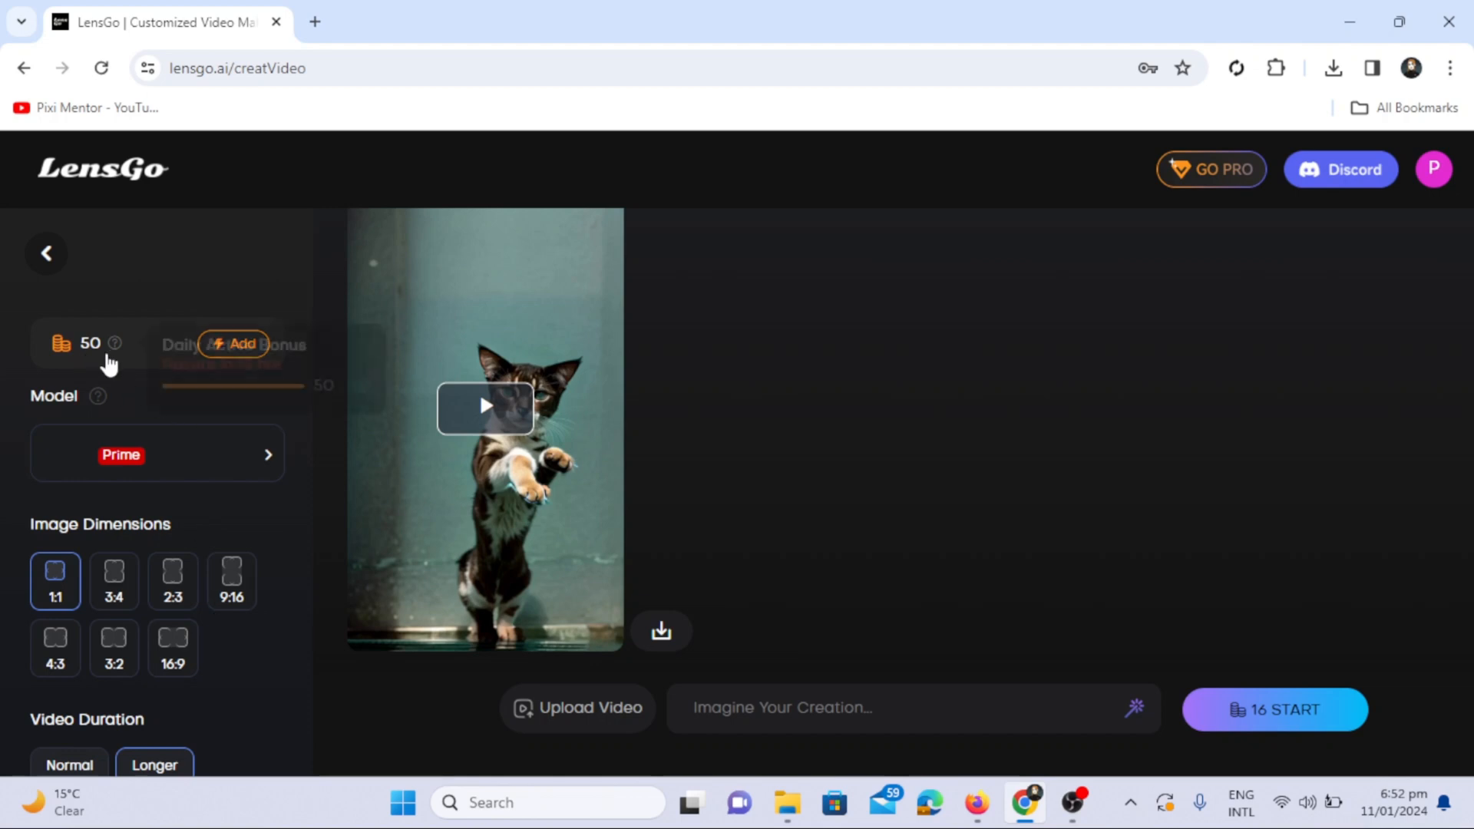
- Pick the Pixar style model from the Featured Models gallery
{"action": "left_click", "coordinate": [157, 454]}
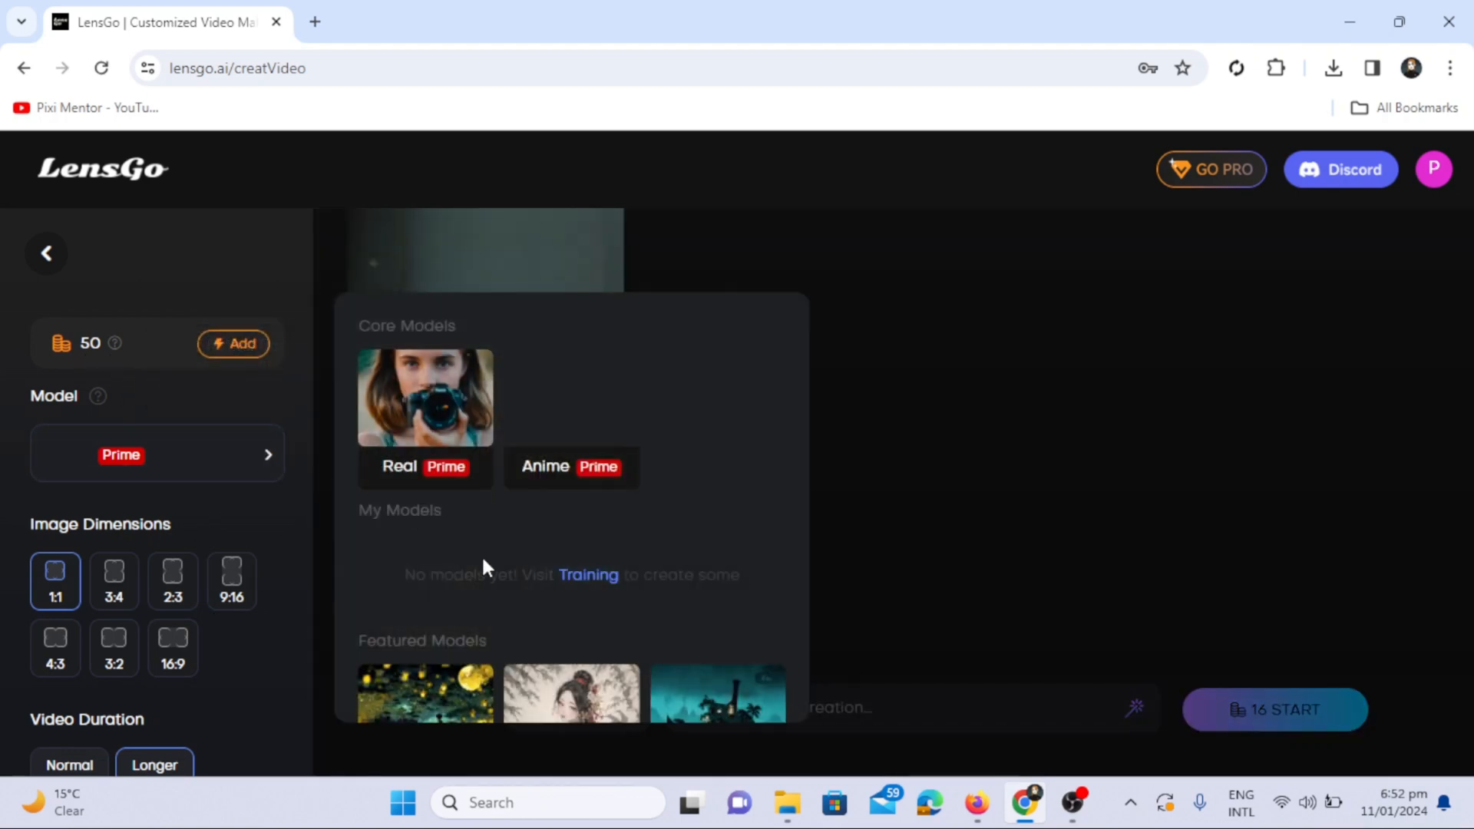
{"action": "scroll", "scroll_direction": "down", "scroll_amount": 3}
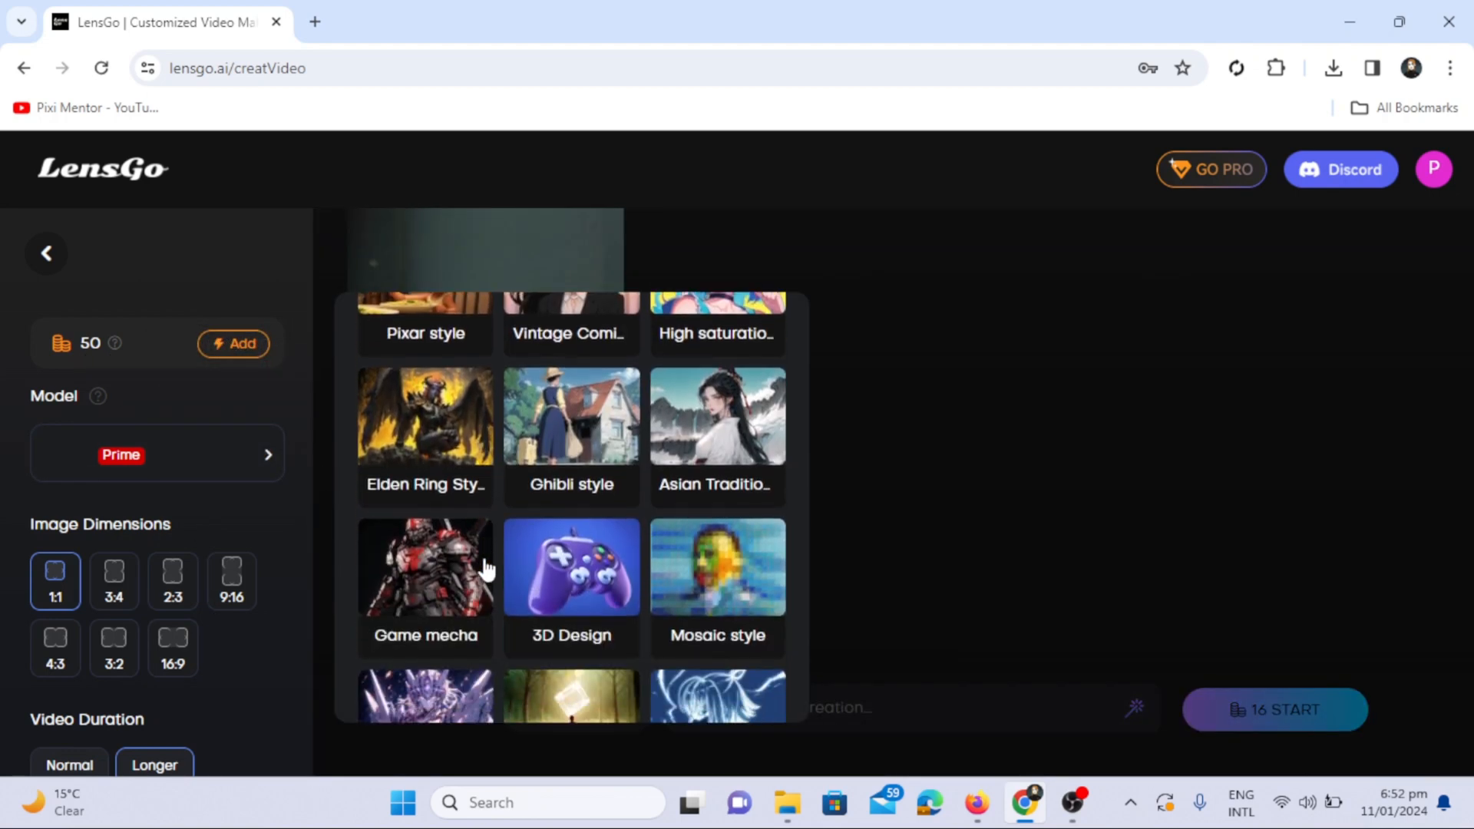
{"action": "scroll", "scroll_direction": "down", "scroll_amount": 3}
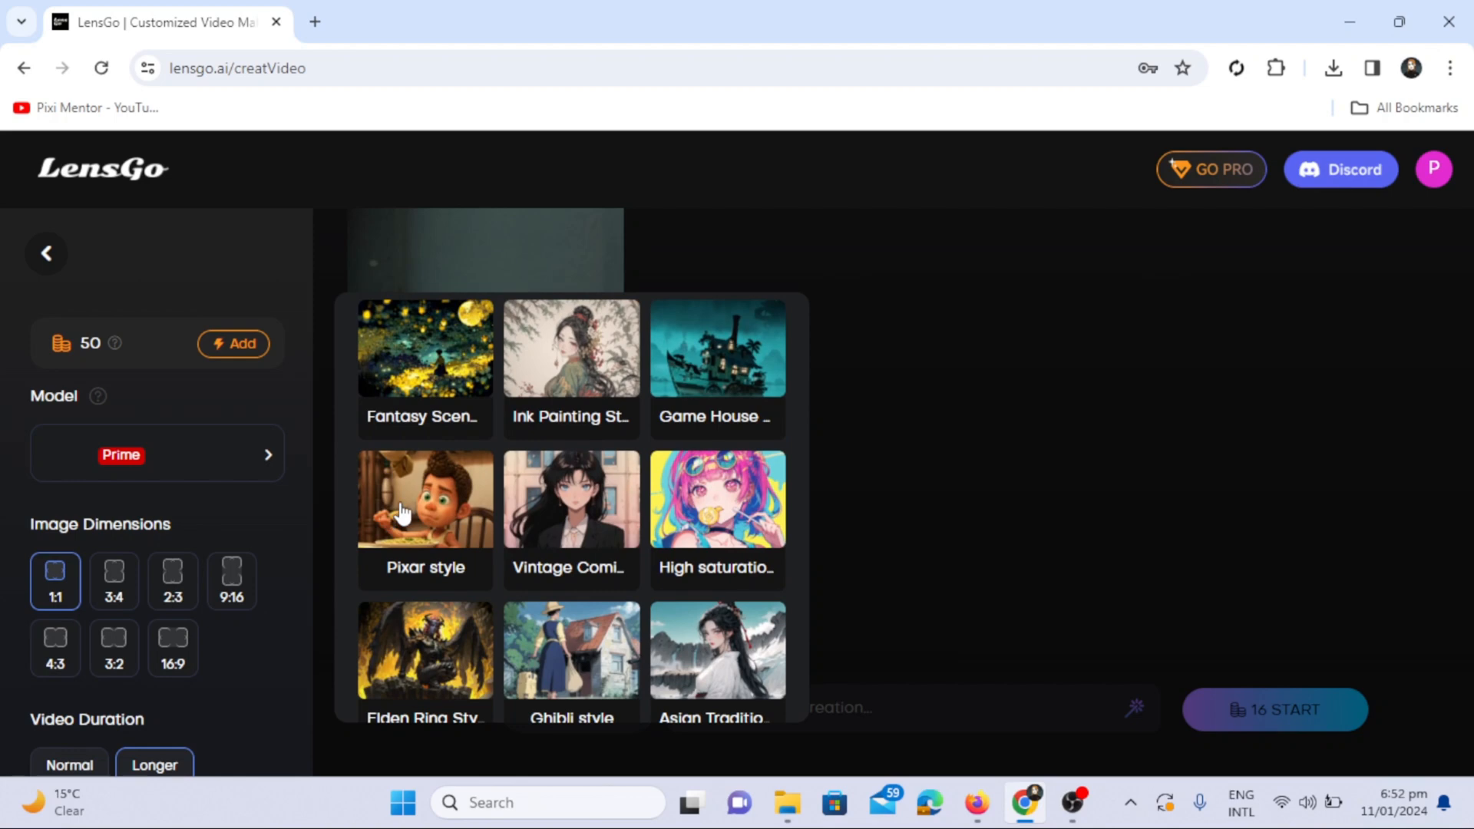
{"action": "left_click", "coordinate": [424, 499]}
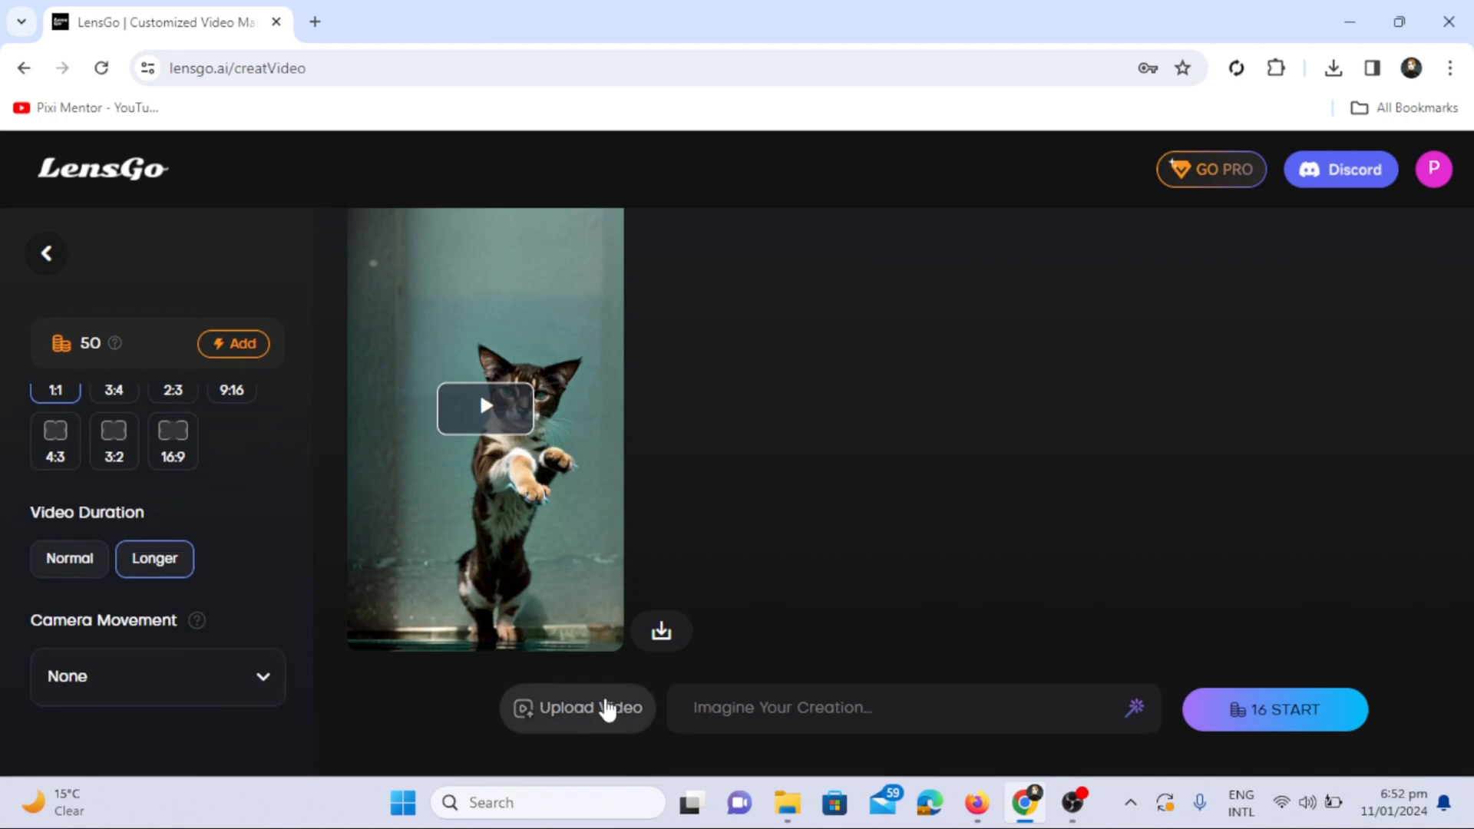
- Upload Untitled design (19) as the source video and write a prompt about a girl dancing in a black dress
{"action": "left_click", "coordinate": [577, 708]}
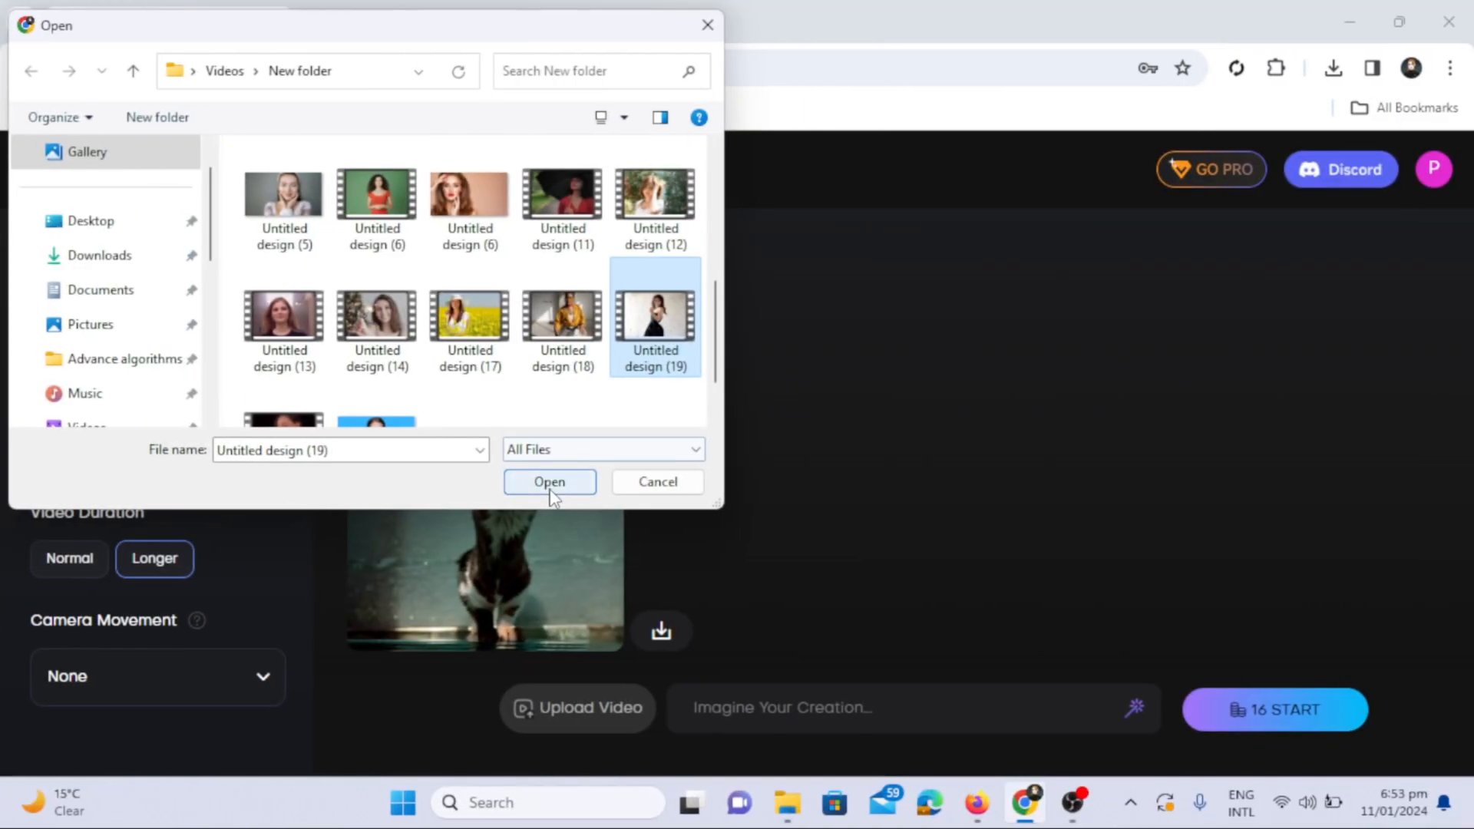
{"action": "left_click", "coordinate": [550, 481]}
{"action": "type", "text": "a girl dancing wearing ba"}
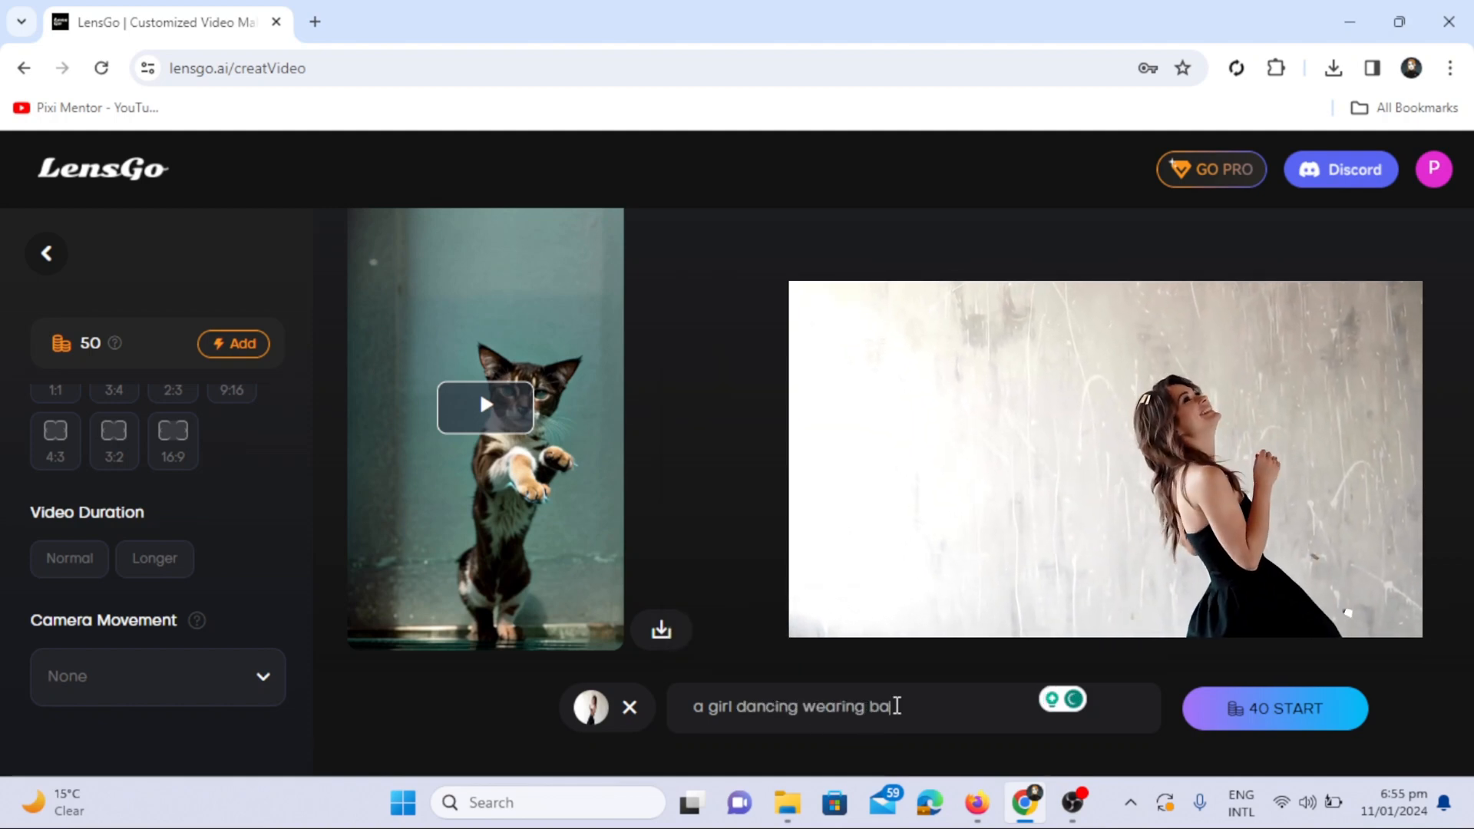
{"action": "key", "text": "Backspace"}
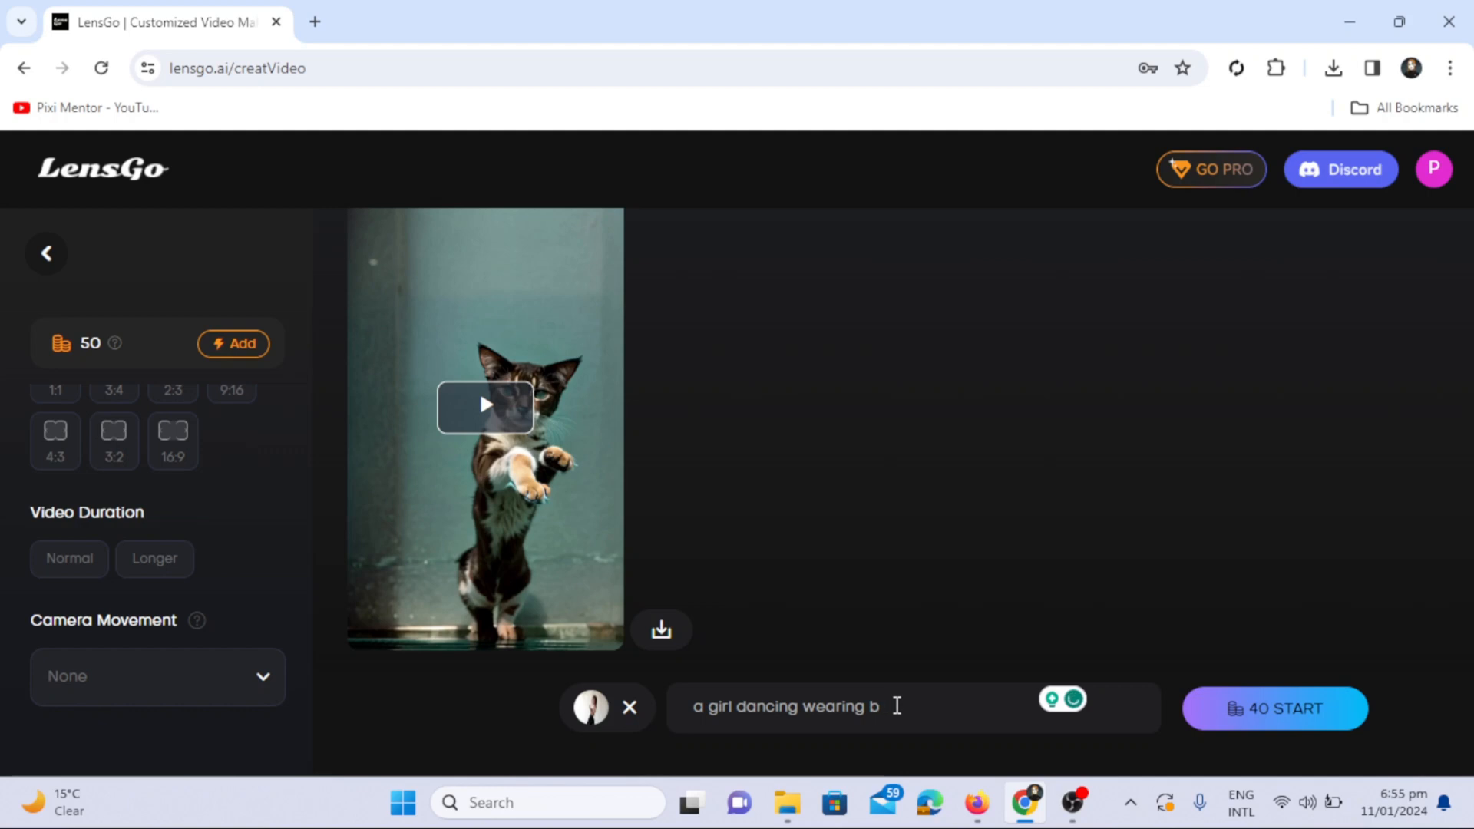
{"action": "type", "text": "lack d"}
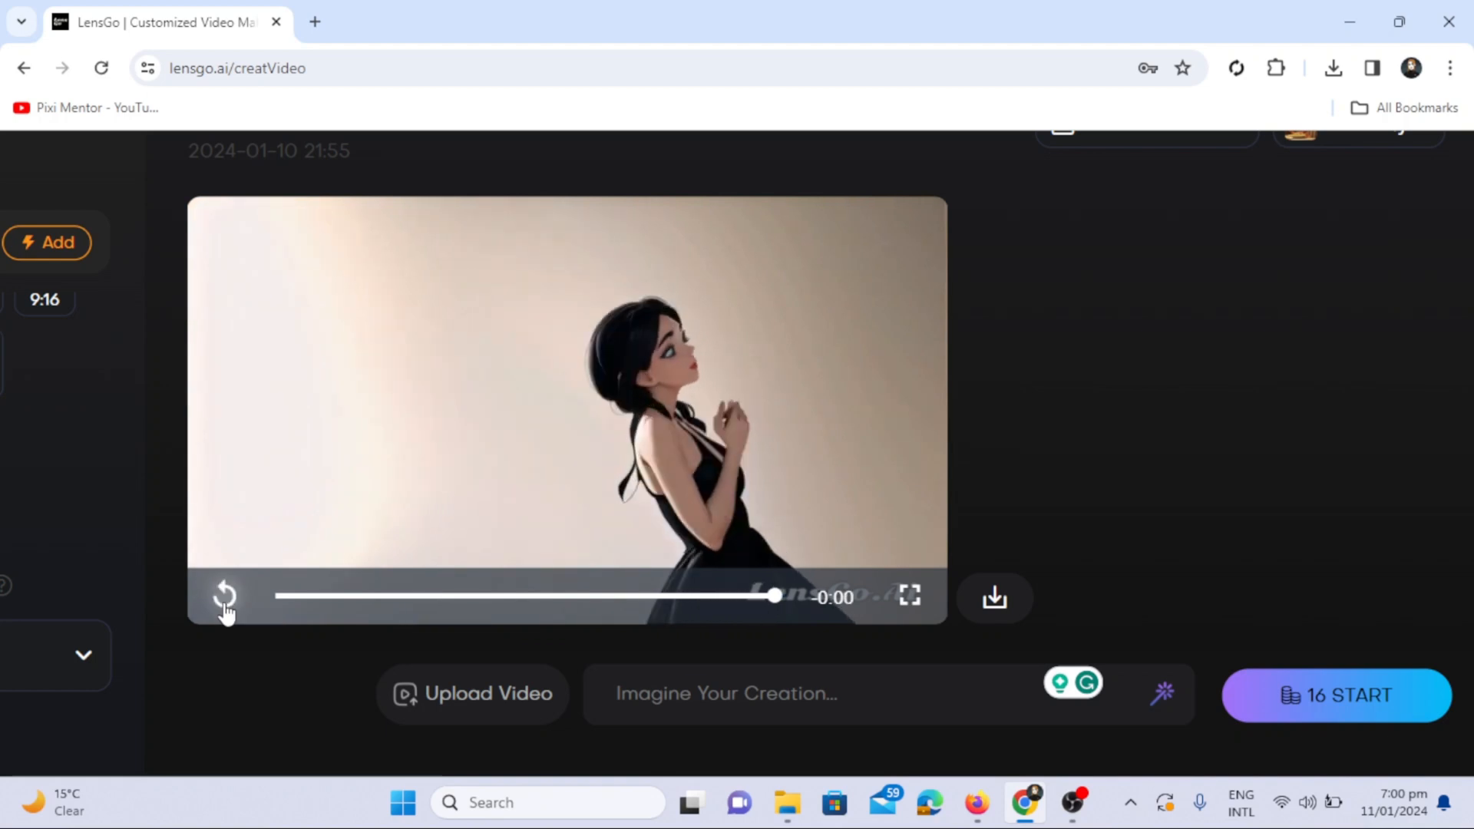
- Replay the generated anime-style dancing video
{"action": "left_click", "coordinate": [226, 595]}
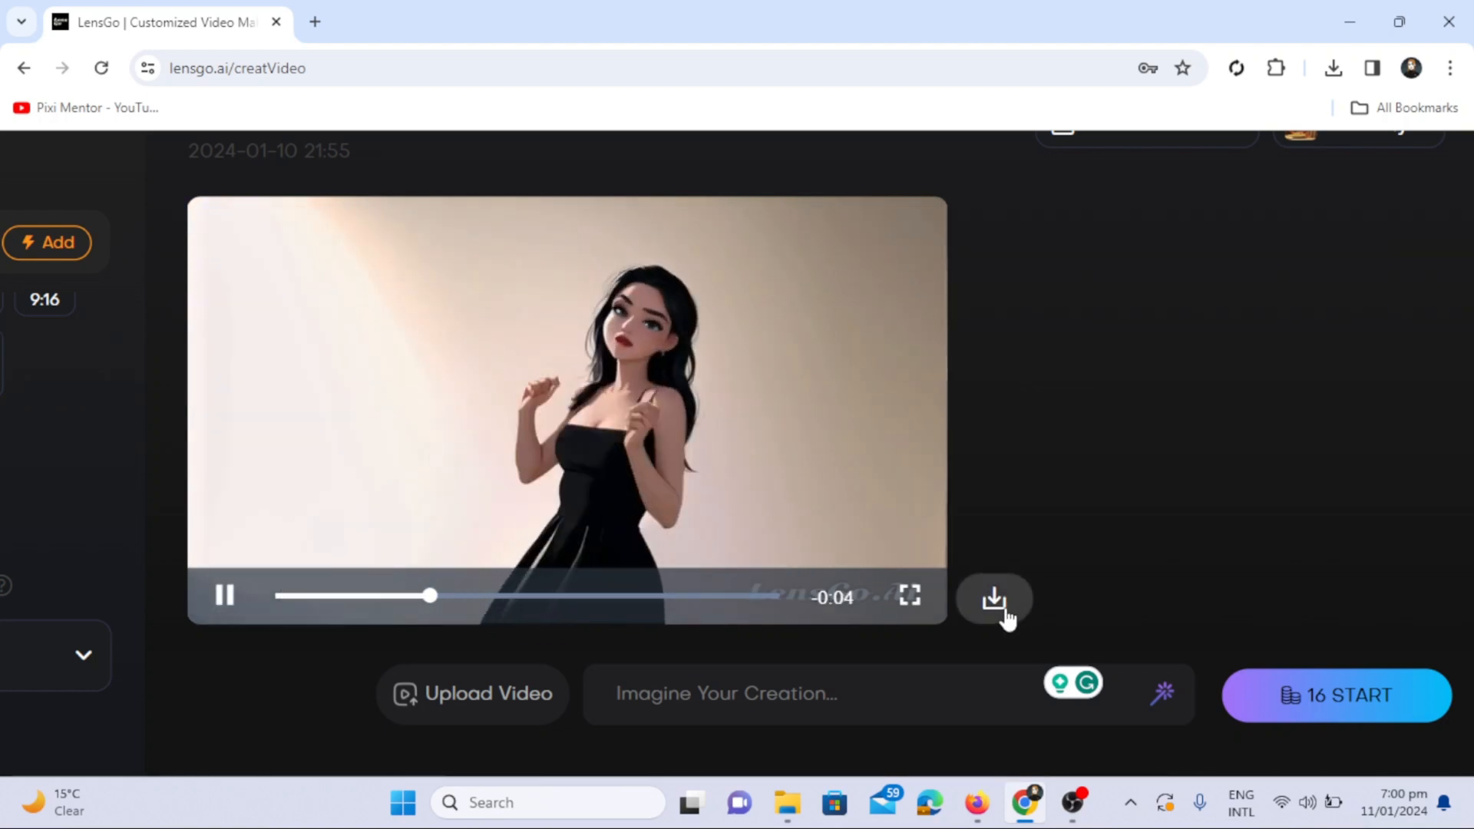